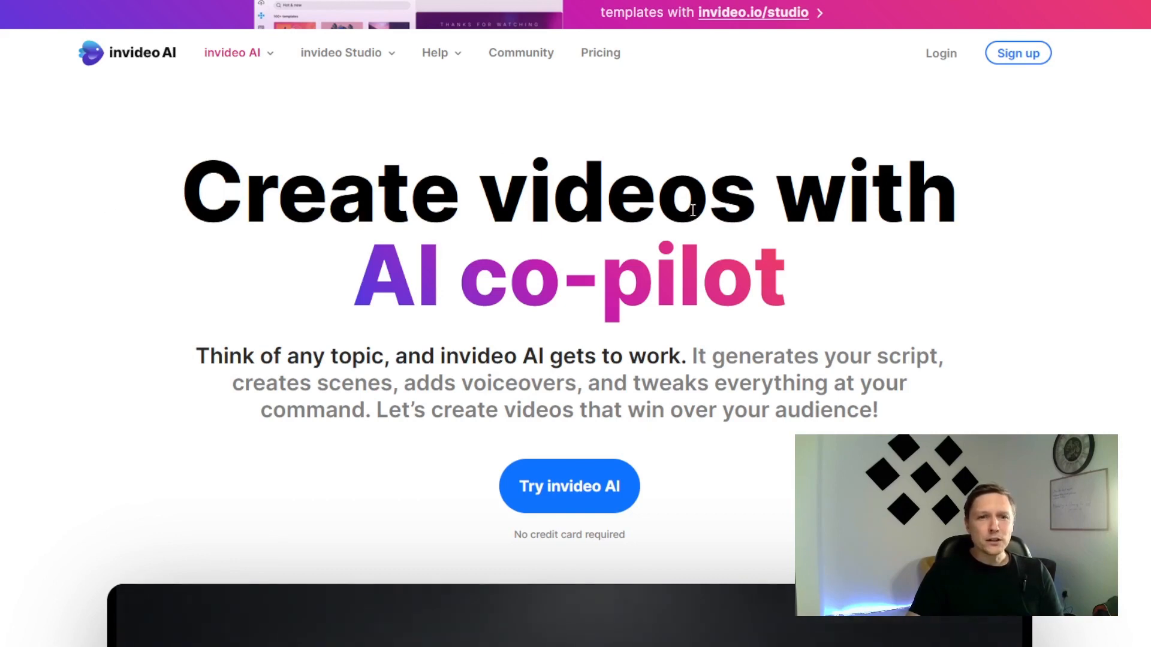
{"action": "mouse_move", "coordinate": [128, 212]}
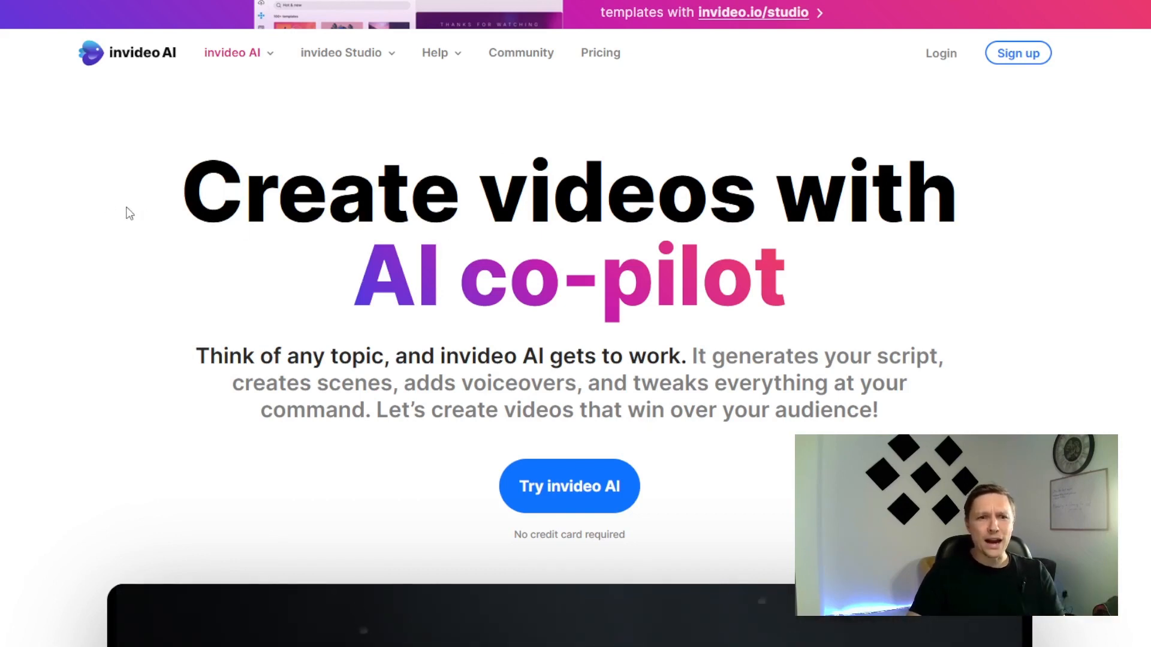
Step: Scroll down the invideo.io landing page toward the AI workspace entry
{"action": "scroll", "scroll_direction": "down", "scroll_amount": 3}
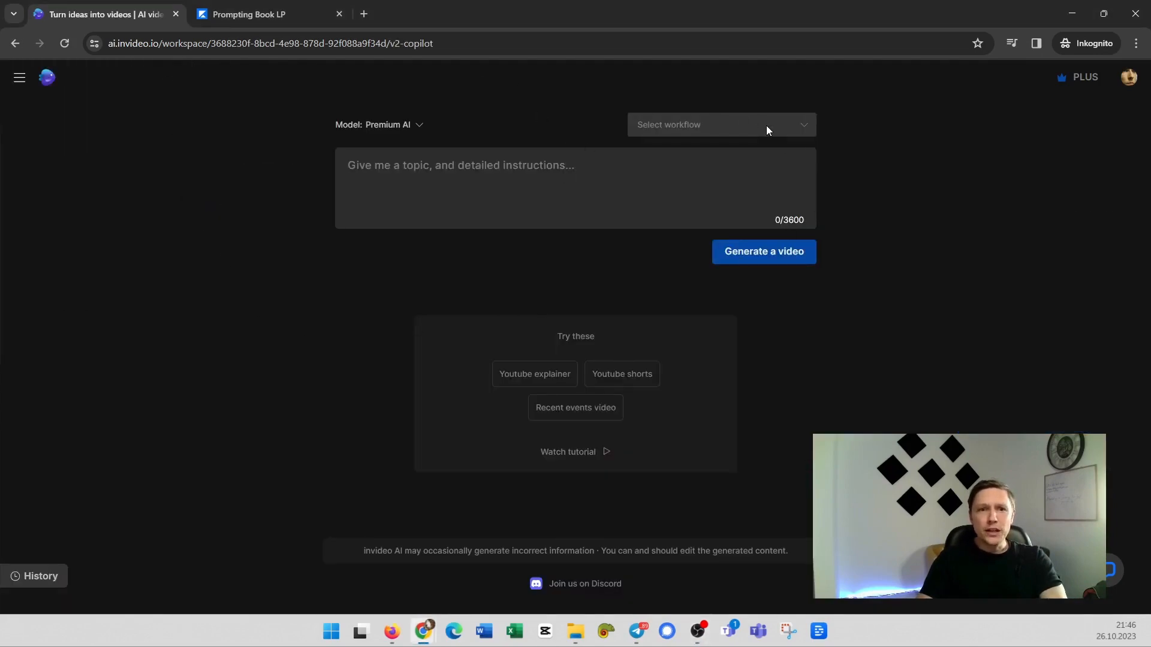
Step: Pick Youtube shorts from the Select workflow dropdown
{"action": "left_click", "coordinate": [719, 125]}
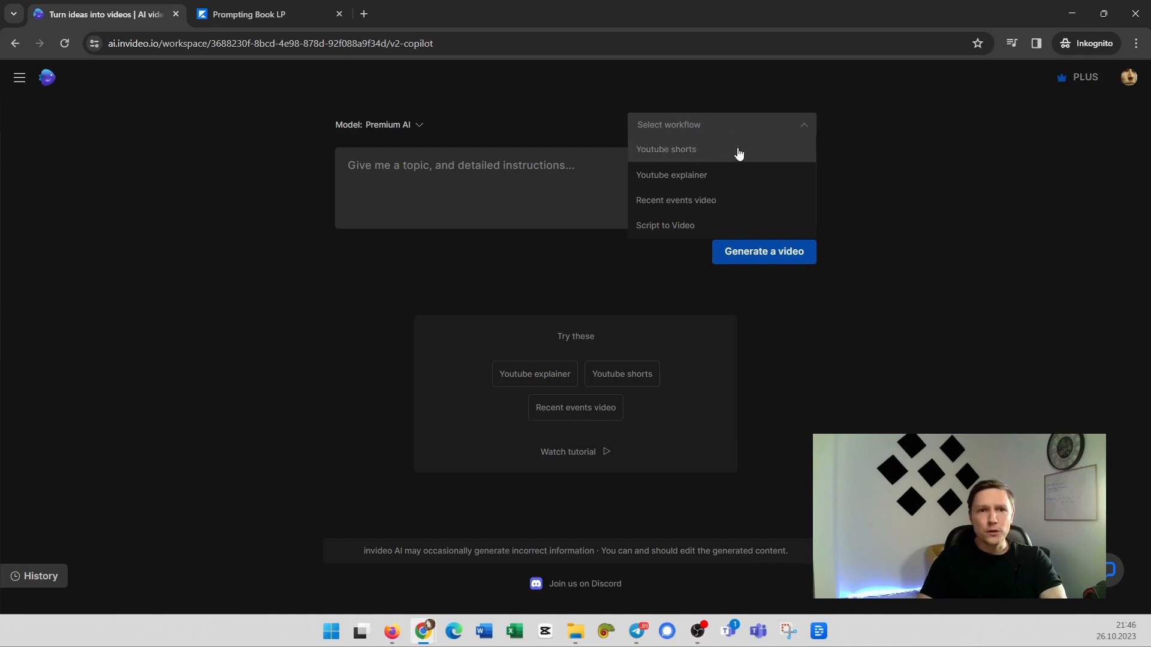
{"action": "mouse_move", "coordinate": [765, 204]}
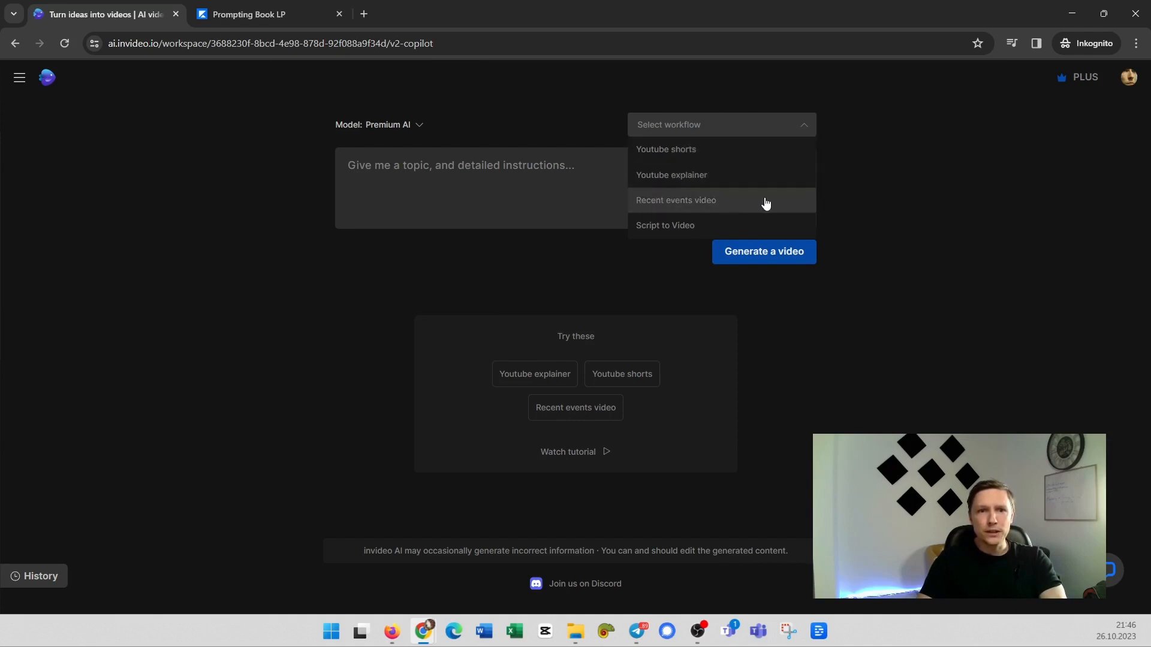
{"action": "mouse_move", "coordinate": [703, 230]}
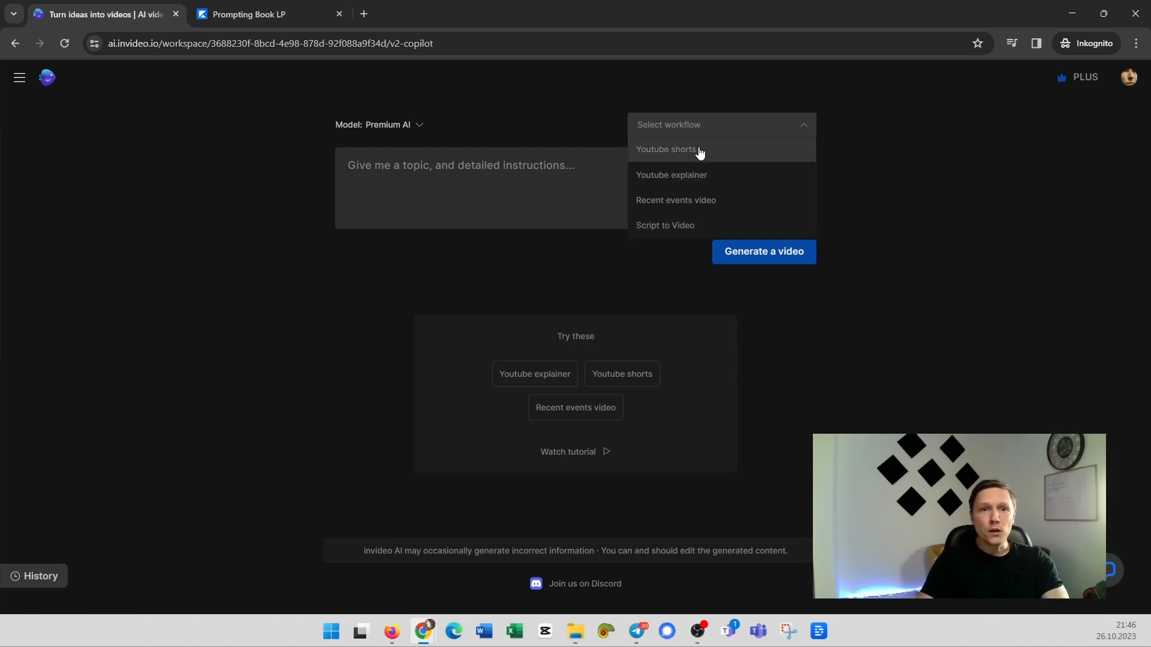
{"action": "left_click", "coordinate": [666, 149]}
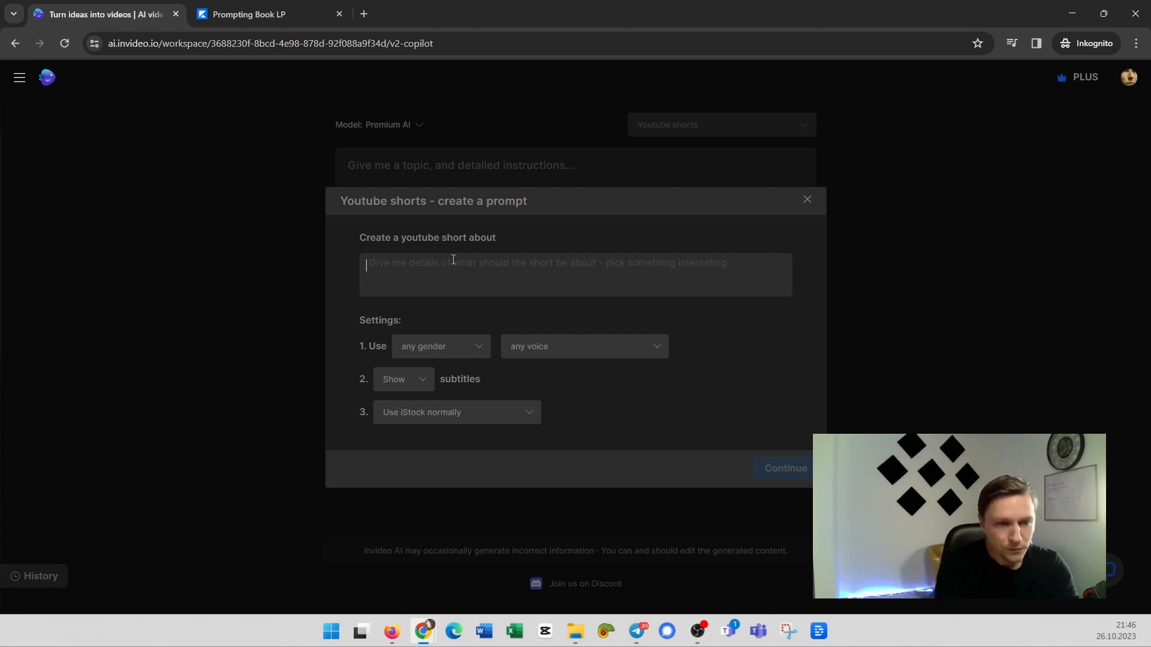
Step: Enter the topic 'How AI will change the world' and choose a male narrator
{"action": "type", "text": "How AI will change the wor"}
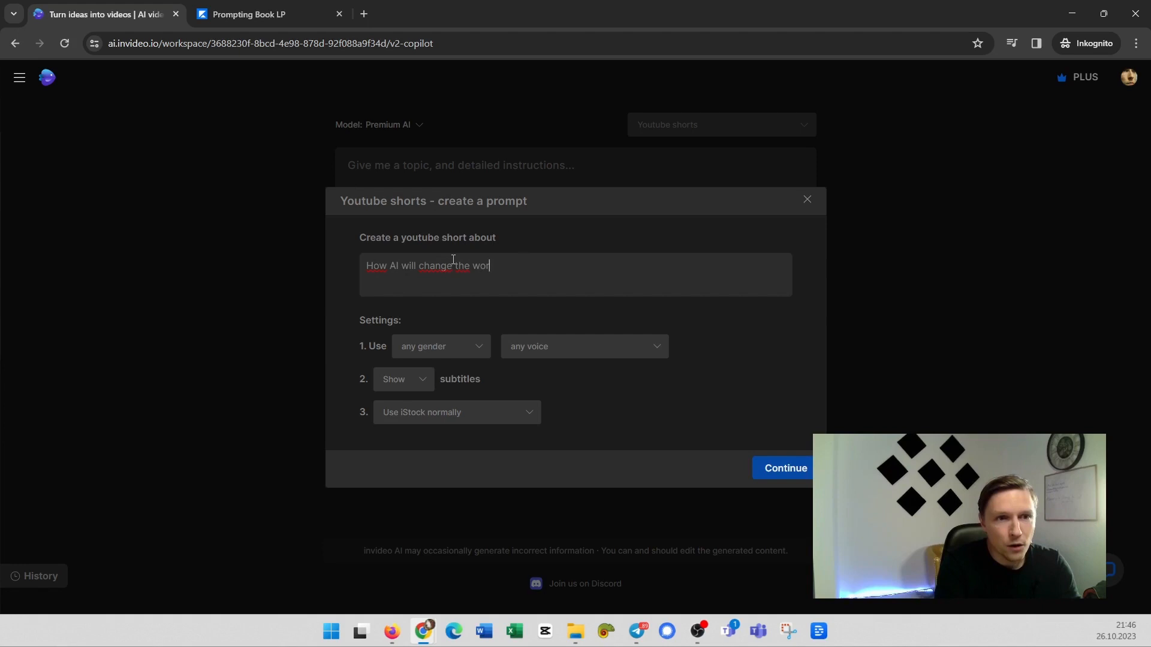
{"action": "type", "text": "ld"}
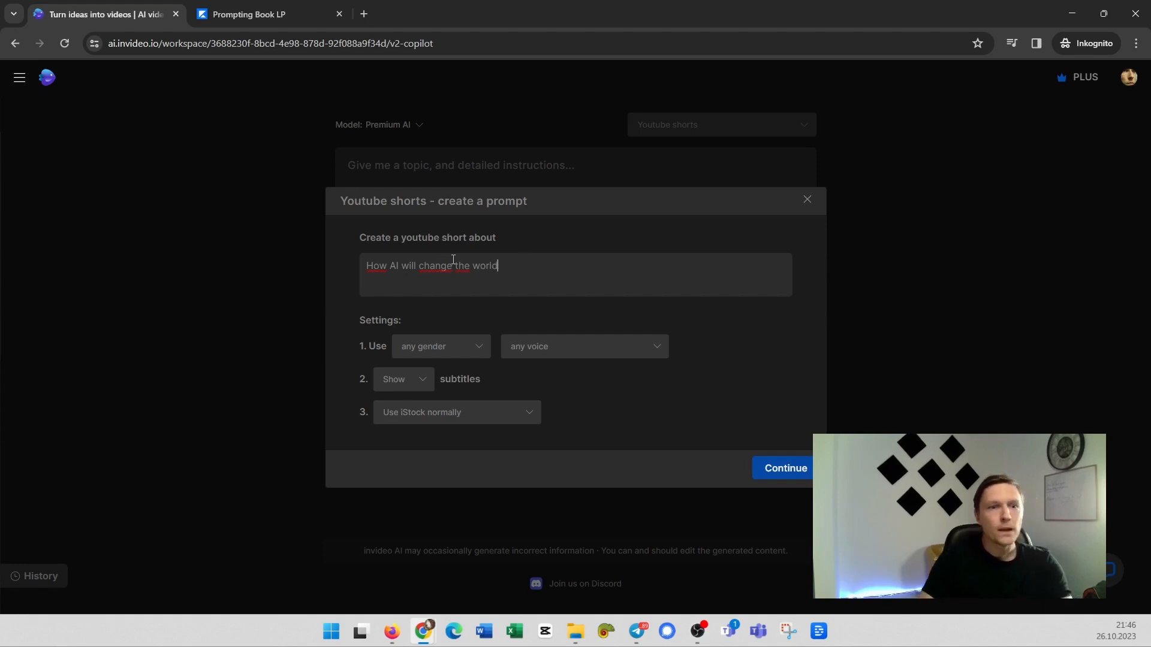
{"action": "left_click", "coordinate": [439, 346]}
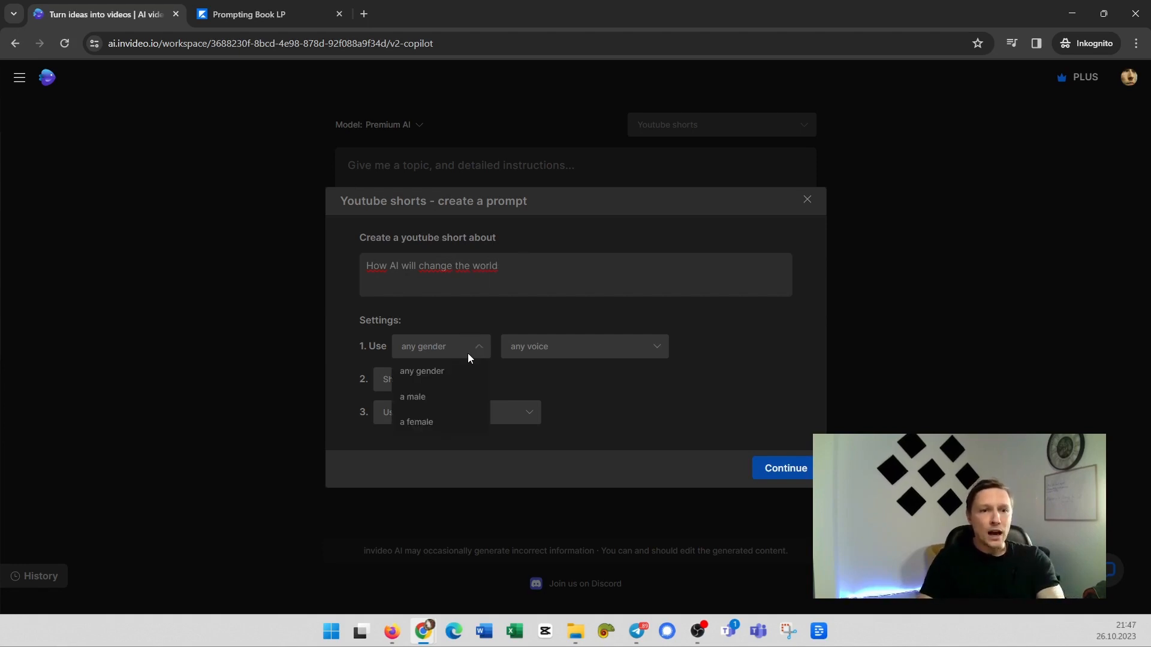
{"action": "left_click", "coordinate": [413, 396]}
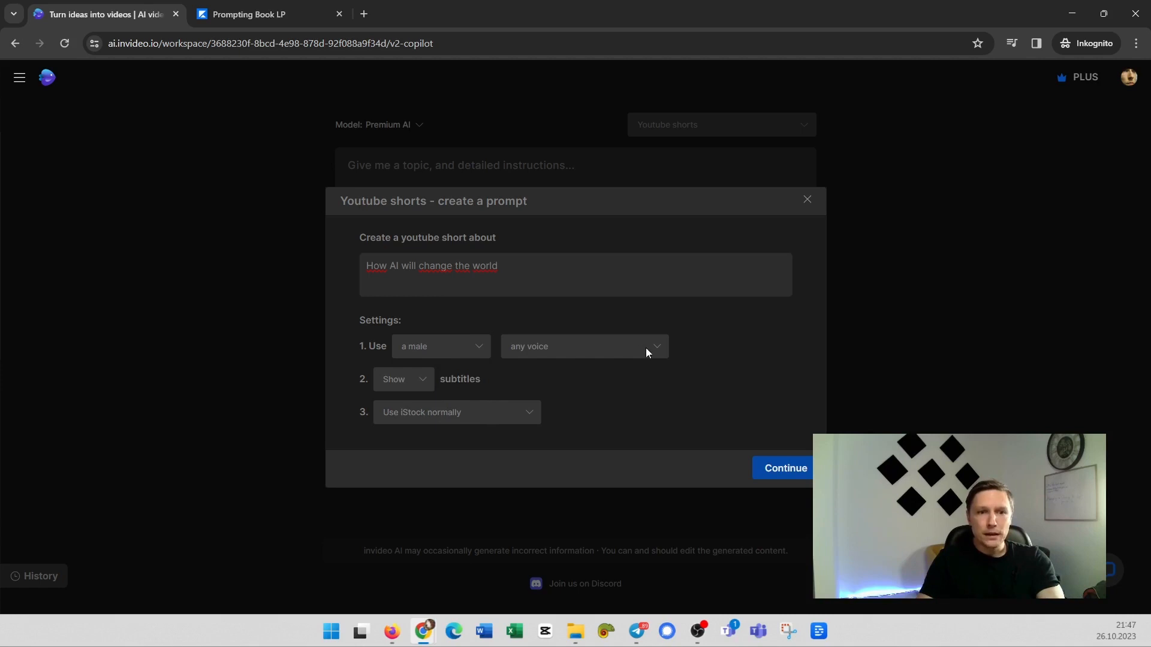
Step: Select the old husky British voice, keep subtitles shown, and continue to the prompt
{"action": "left_click", "coordinate": [583, 346]}
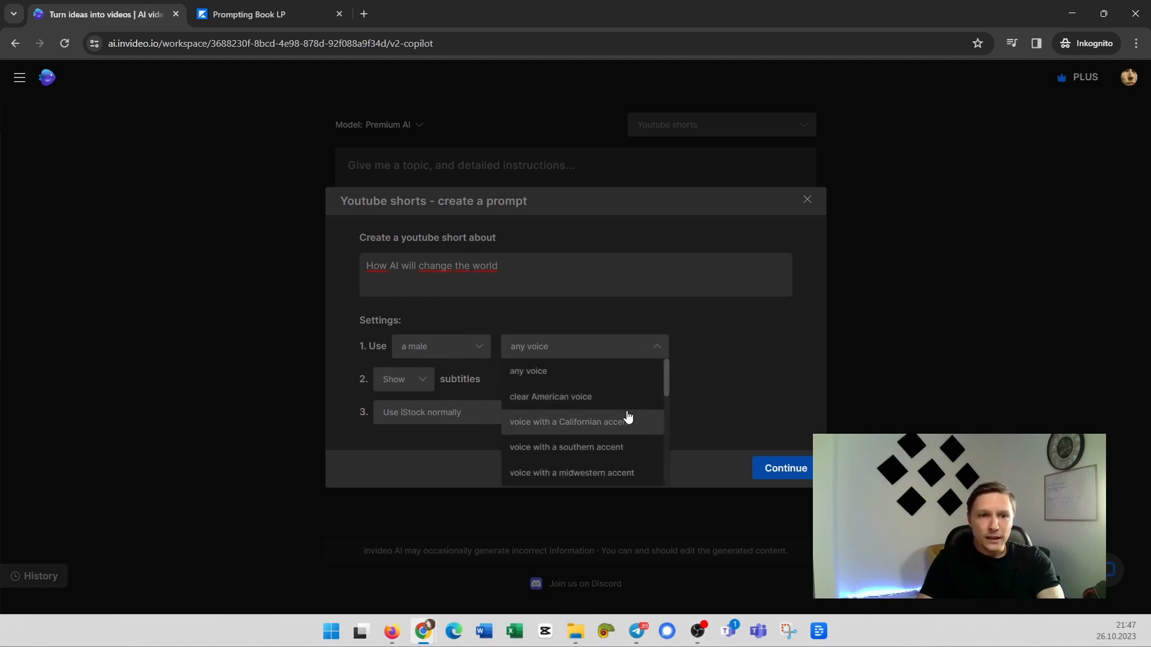
{"action": "scroll", "scroll_direction": "down", "scroll_amount": 3}
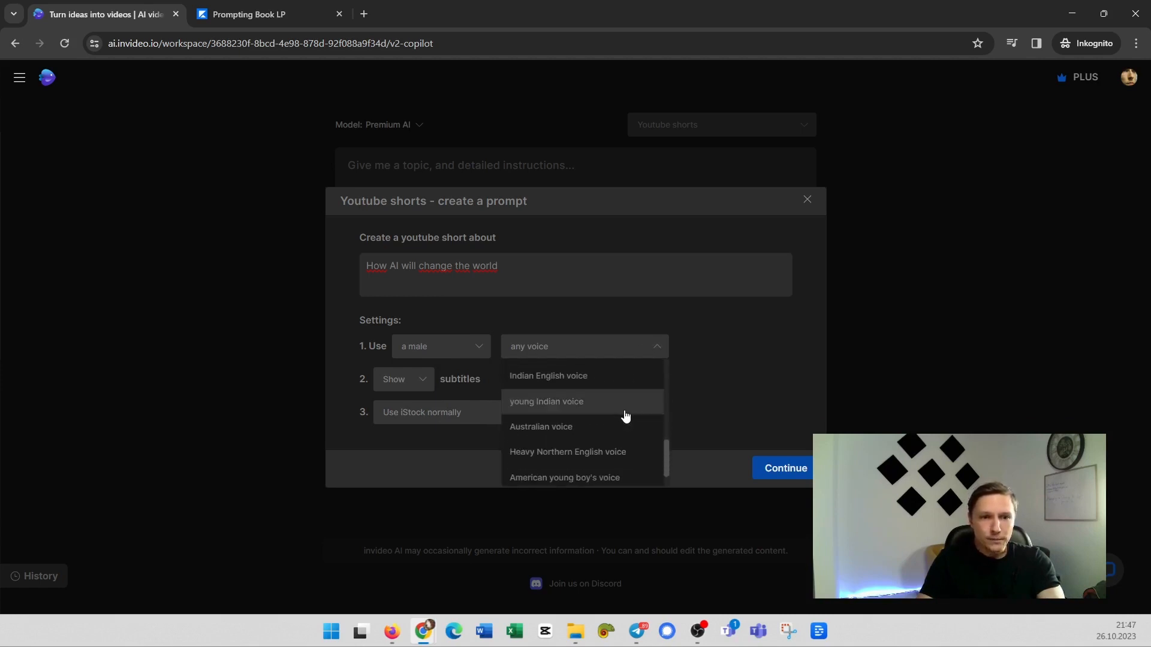
{"action": "scroll", "scroll_direction": "down", "scroll_amount": 3}
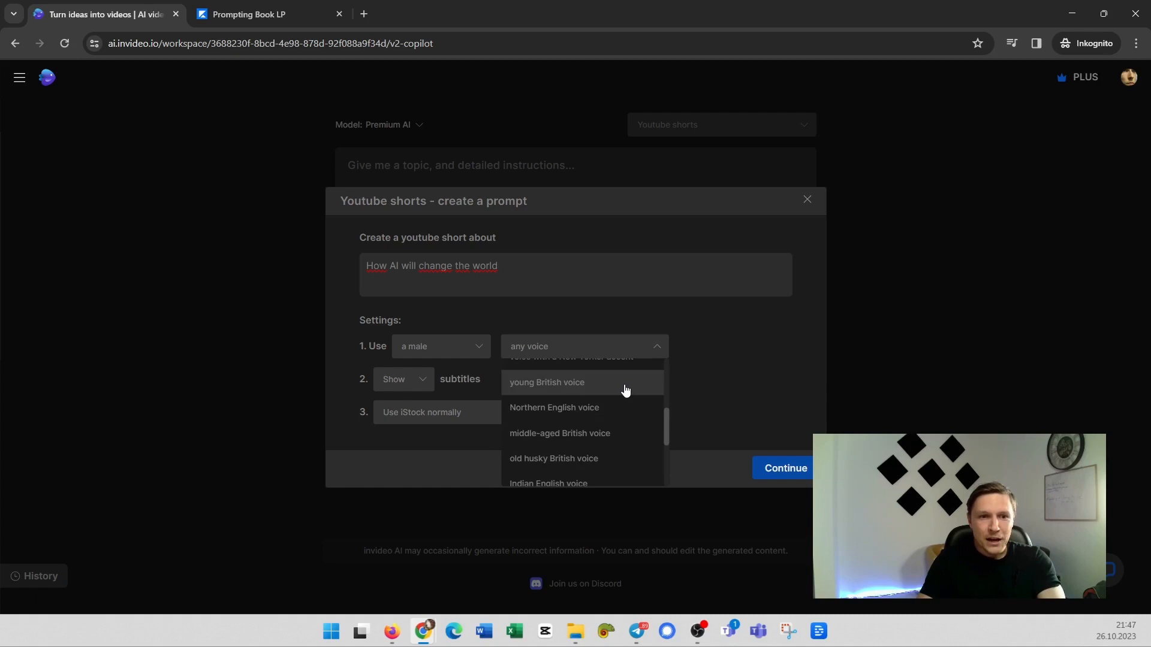
{"action": "scroll", "scroll_direction": "down", "scroll_amount": 3}
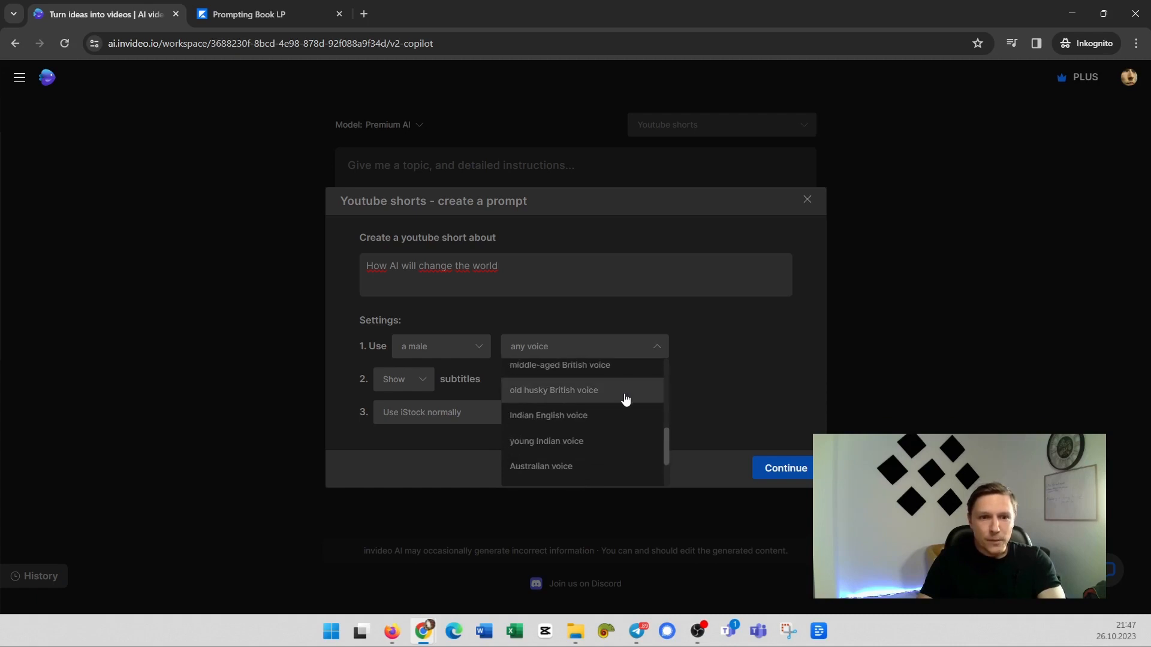
{"action": "left_click", "coordinate": [553, 390]}
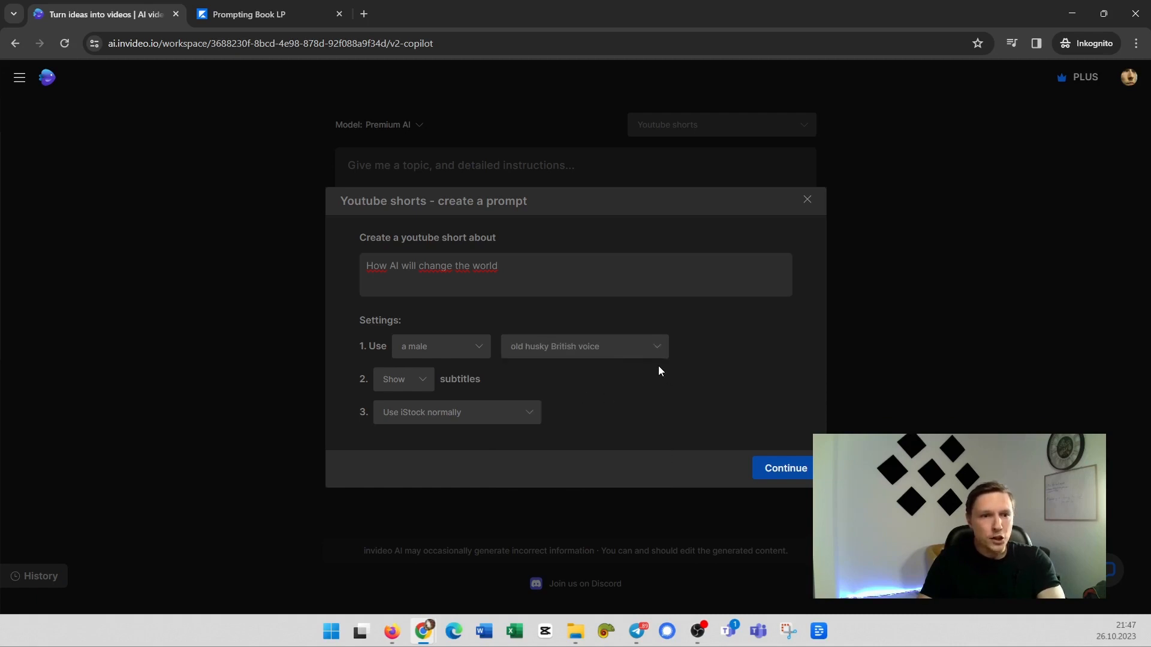
{"action": "left_click", "coordinate": [403, 379]}
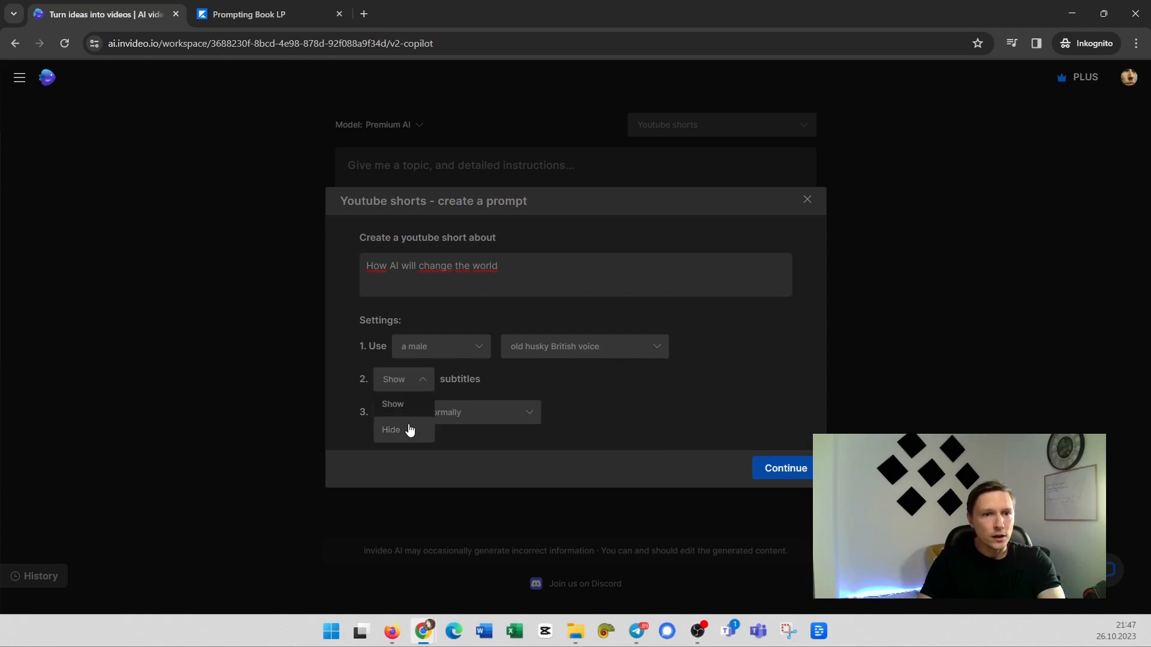
{"action": "left_click", "coordinate": [402, 379]}
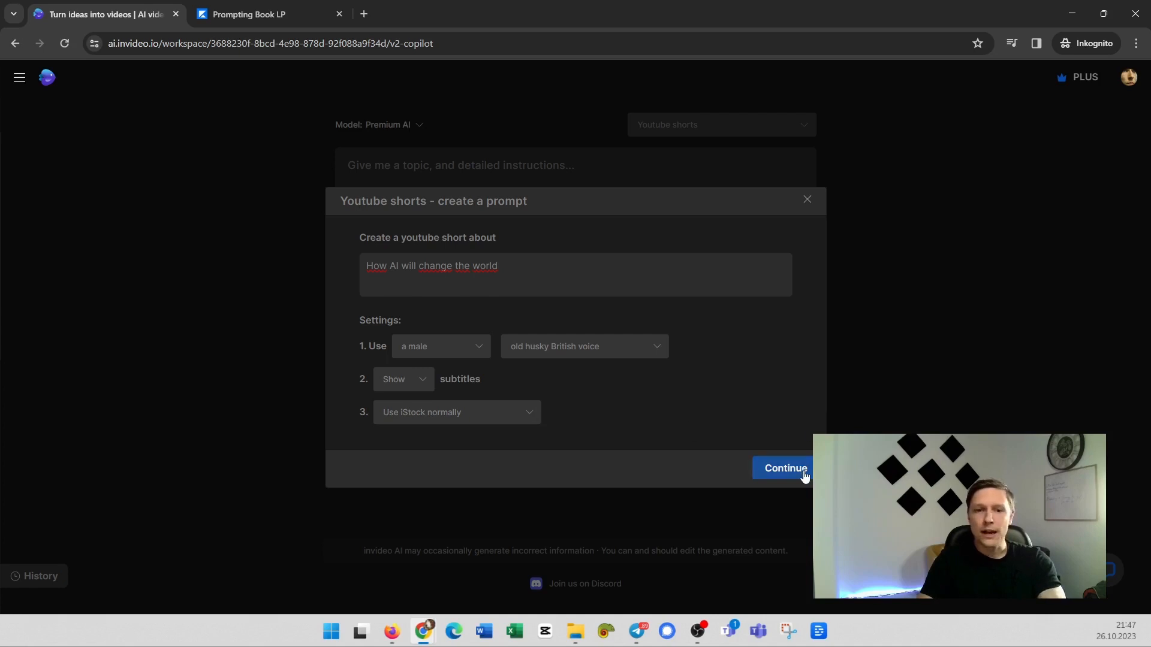
{"action": "left_click", "coordinate": [784, 468]}
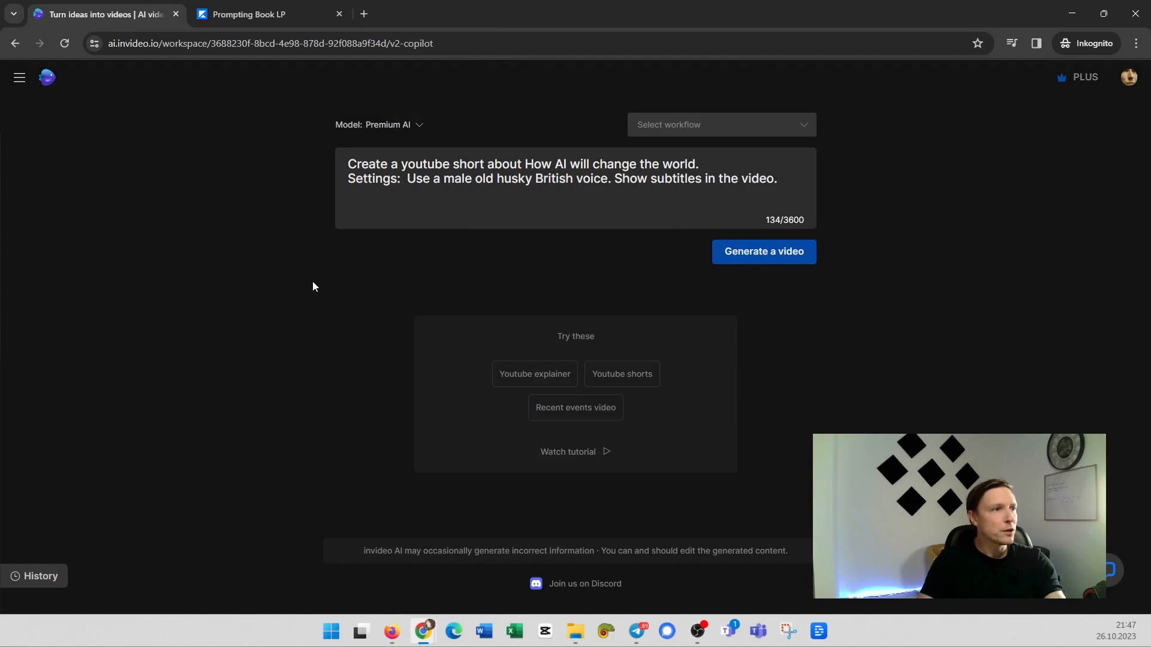
{"action": "mouse_move", "coordinate": [302, 208]}
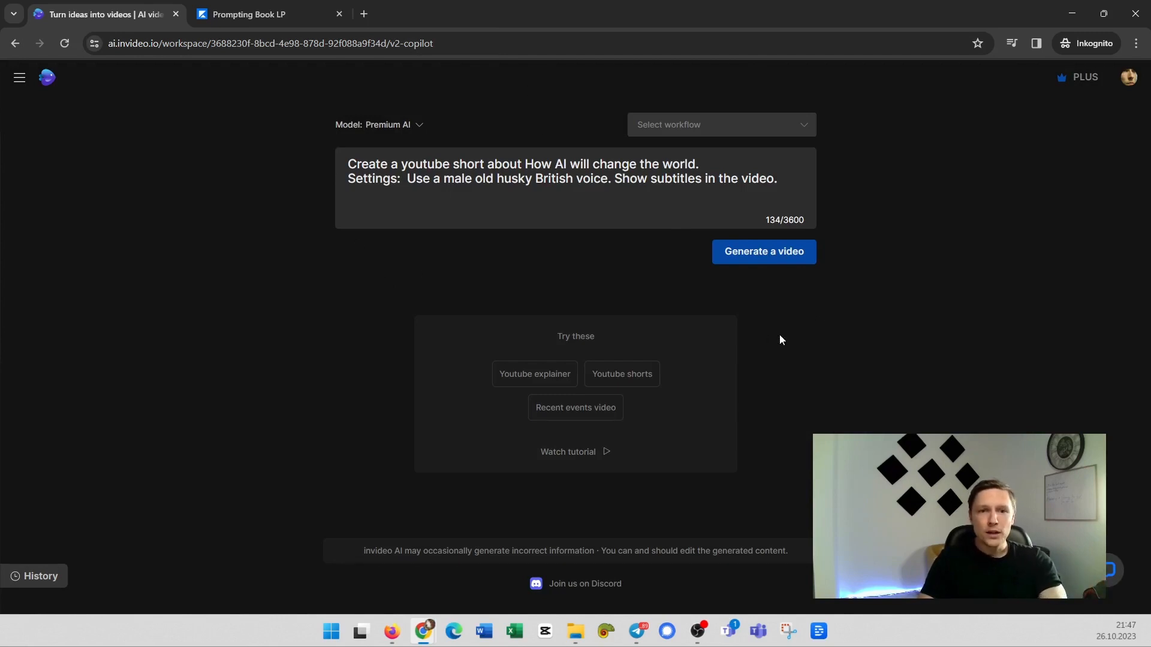
Step: Generate the 'AI: The Game Changer' video brief from the prompt
{"action": "left_click", "coordinate": [763, 251]}
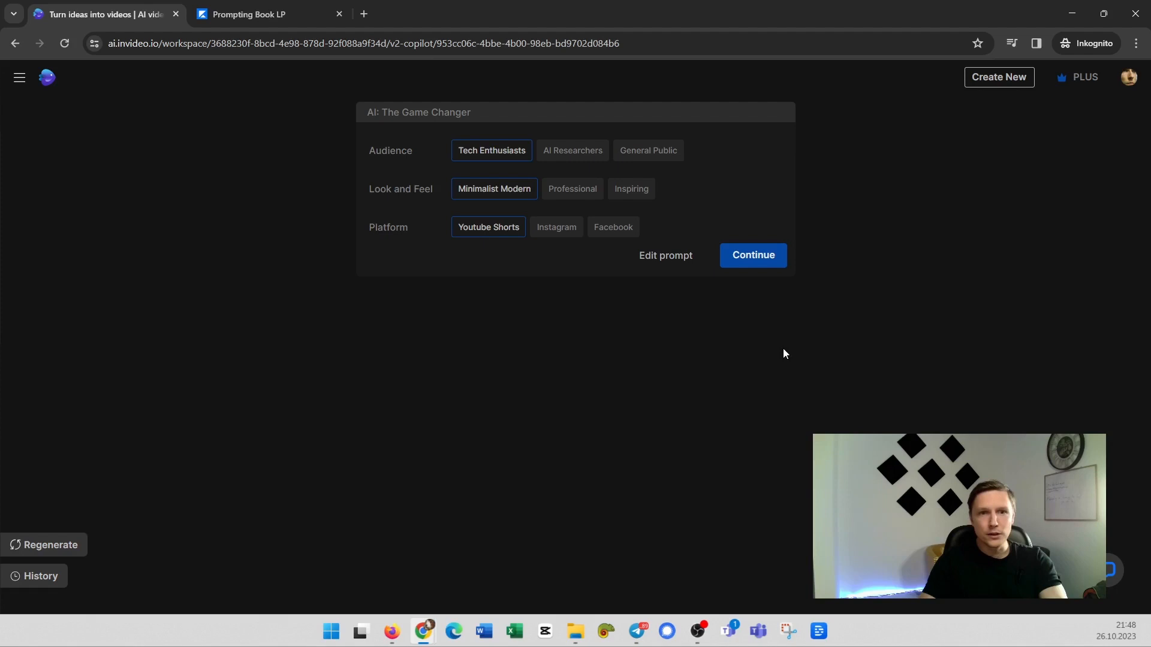
{"action": "left_click", "coordinate": [752, 255]}
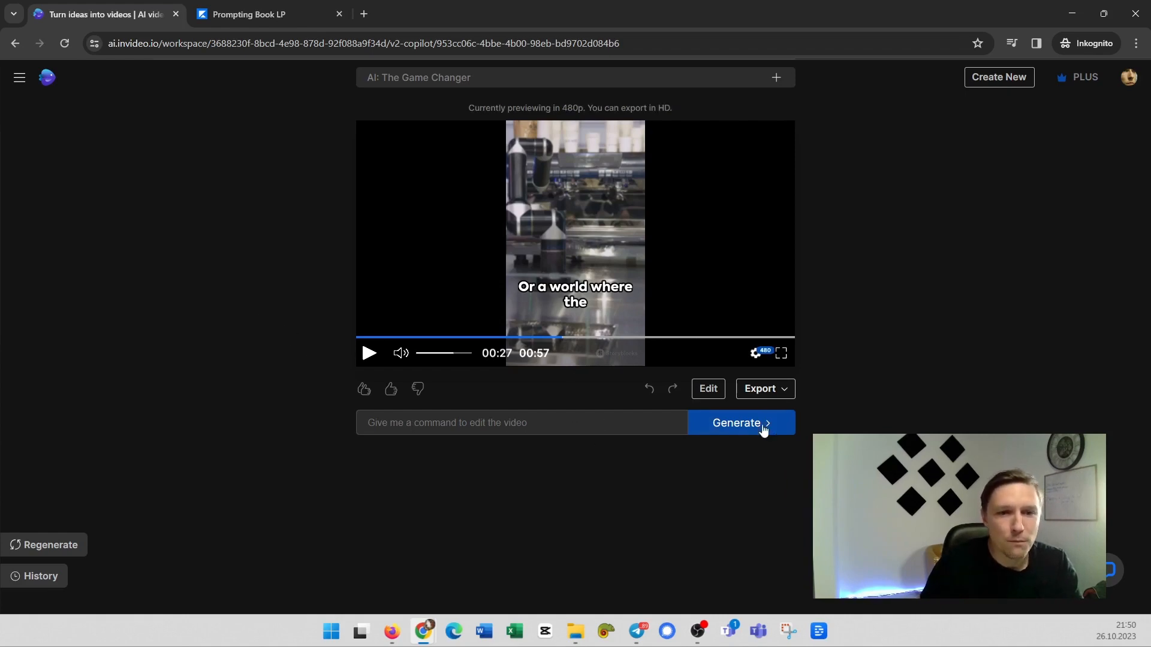
Step: Submit 'change the music to motivational' in the command box and apply it
{"action": "type", "text": "change the music to motivational!"}
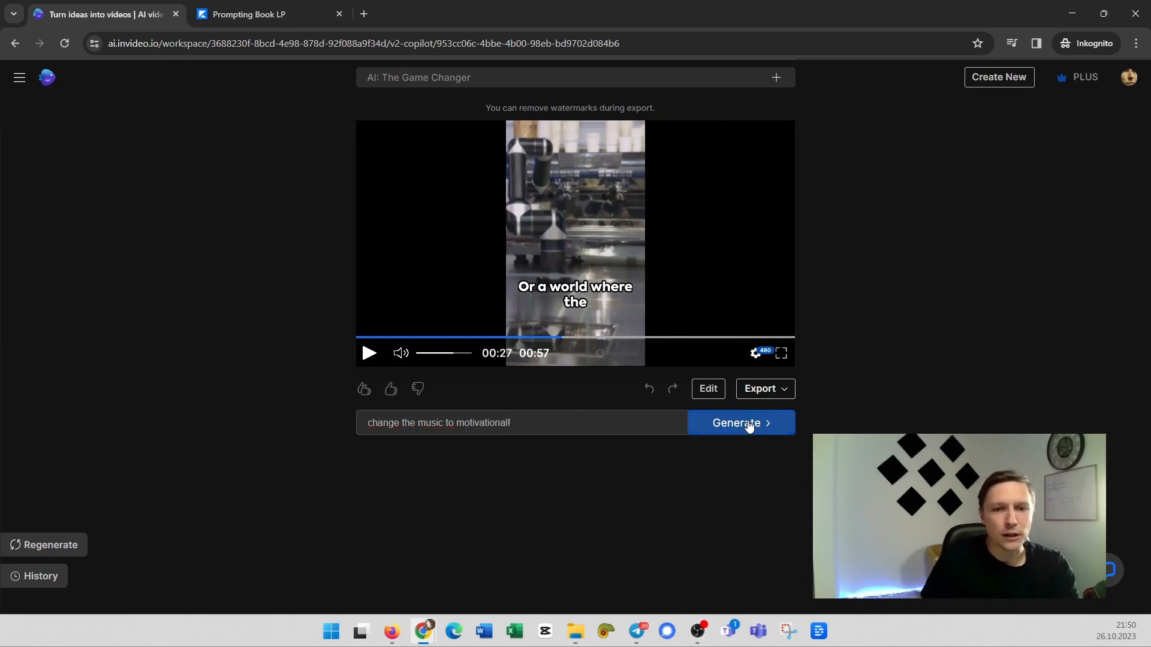
{"action": "left_click", "coordinate": [740, 423]}
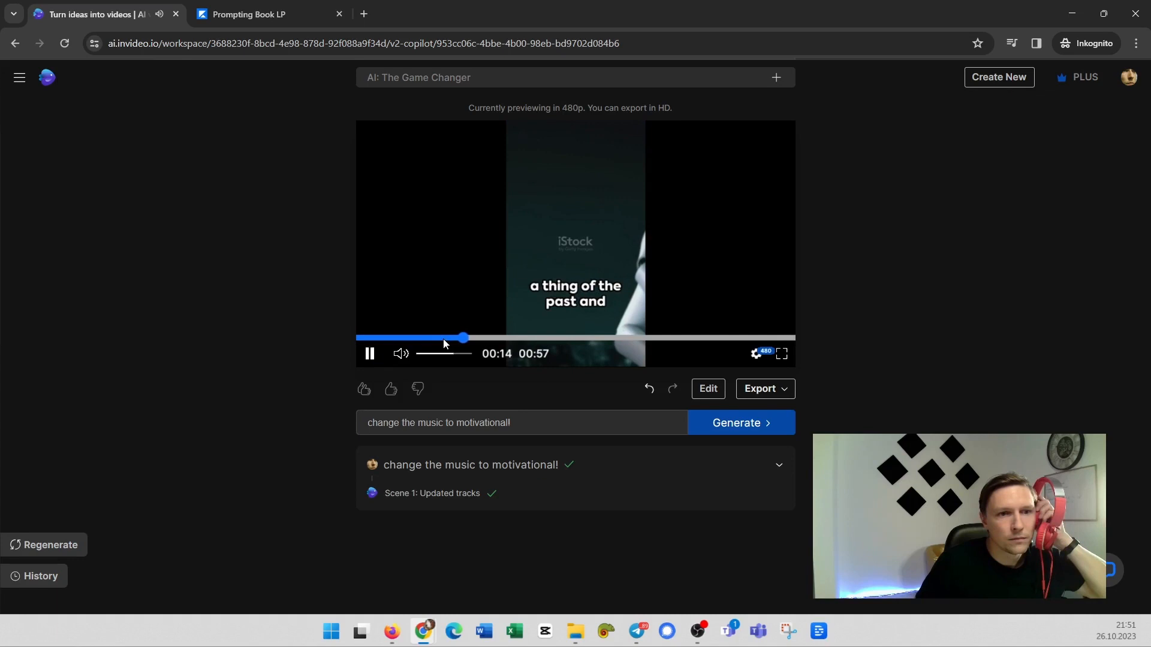
{"action": "left_click", "coordinate": [369, 353]}
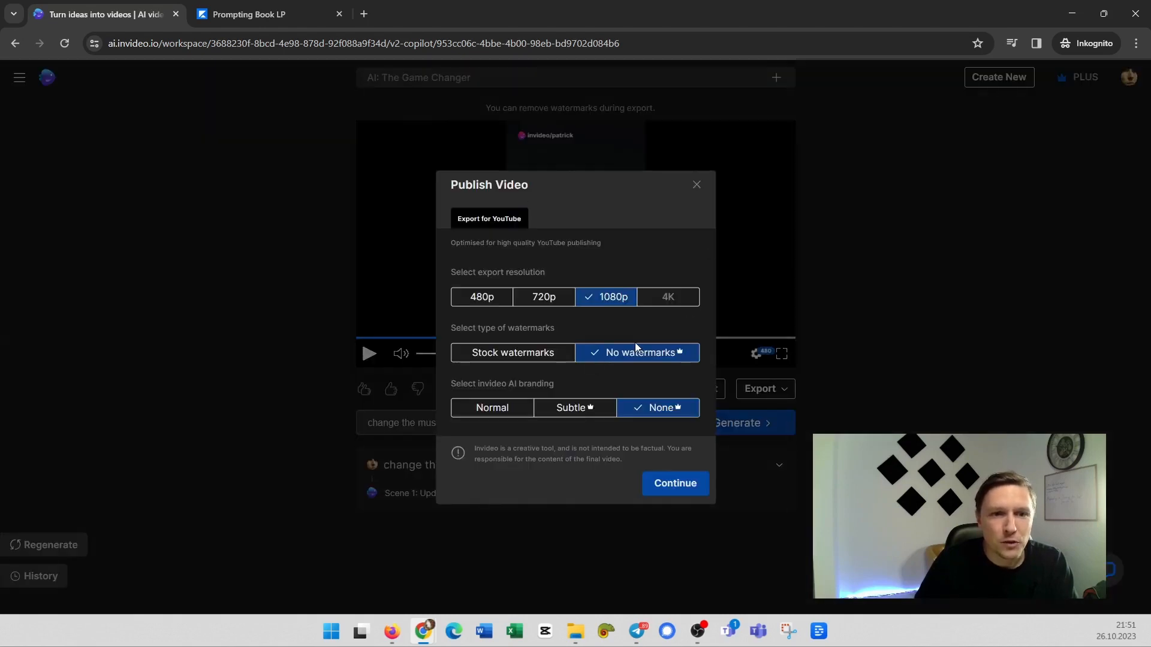
{"action": "mouse_move", "coordinate": [597, 399]}
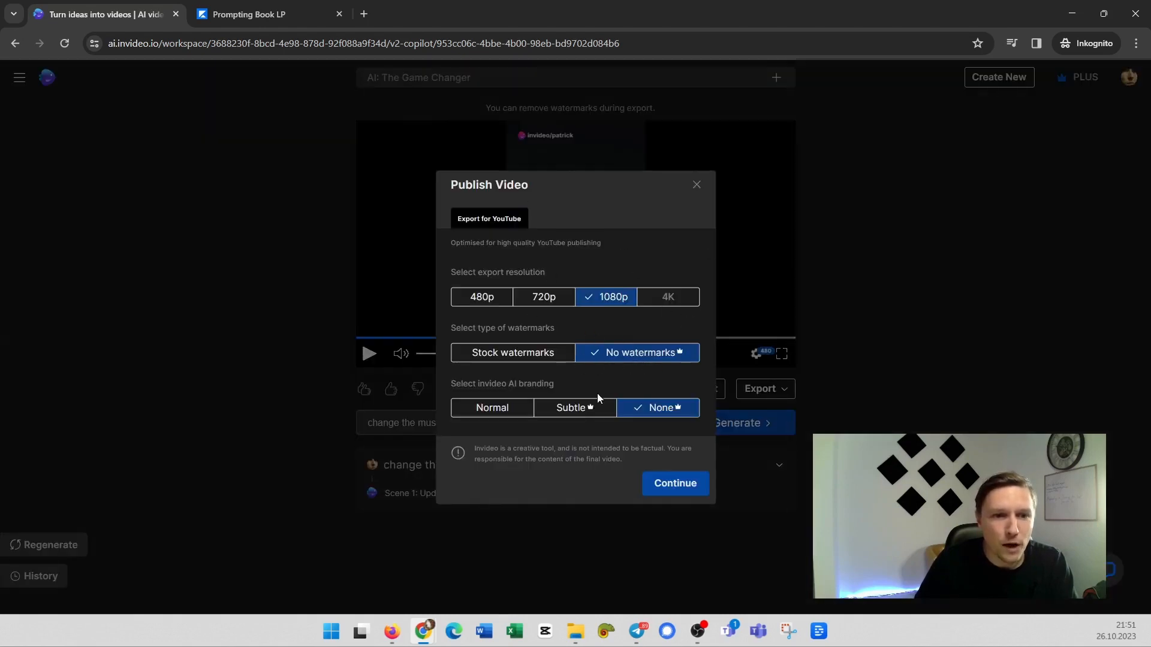
Step: Confirm the 1080p export with no watermarks and no invideo AI branding
{"action": "left_click", "coordinate": [674, 483]}
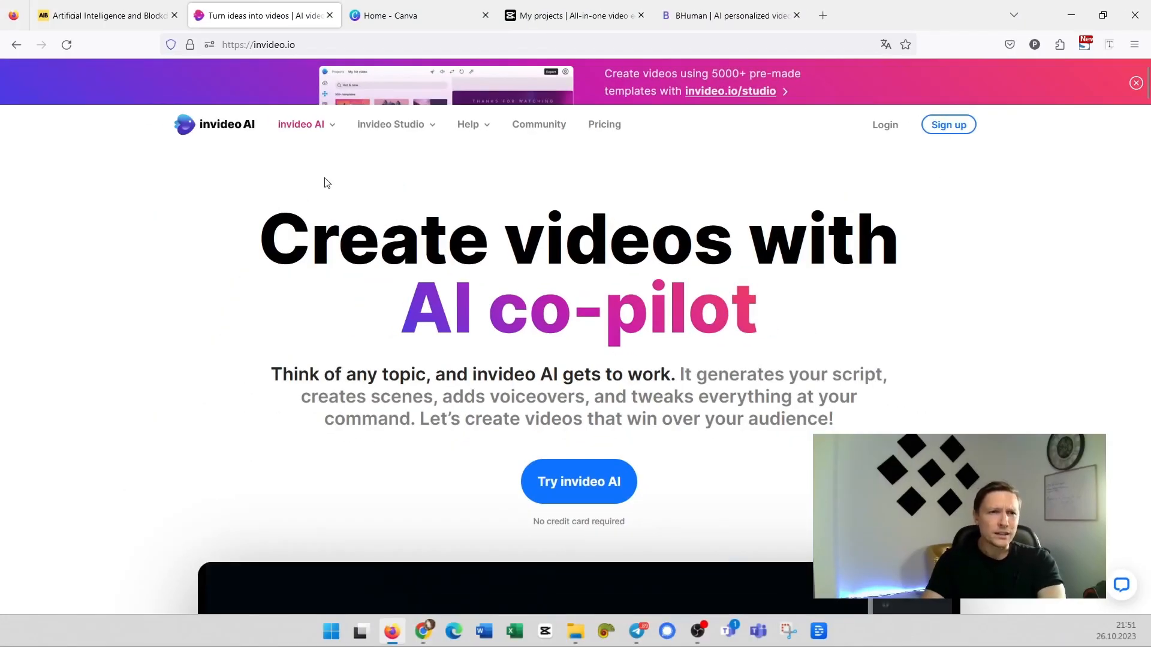
{"action": "left_click", "coordinate": [301, 124]}
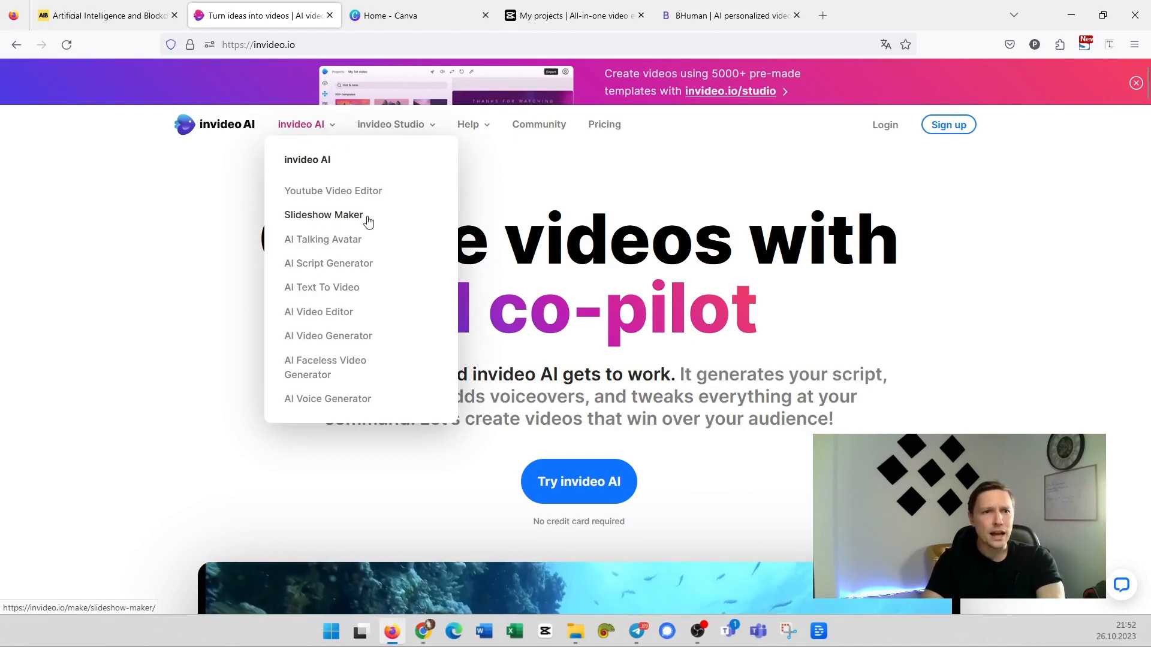
{"action": "mouse_move", "coordinate": [323, 244]}
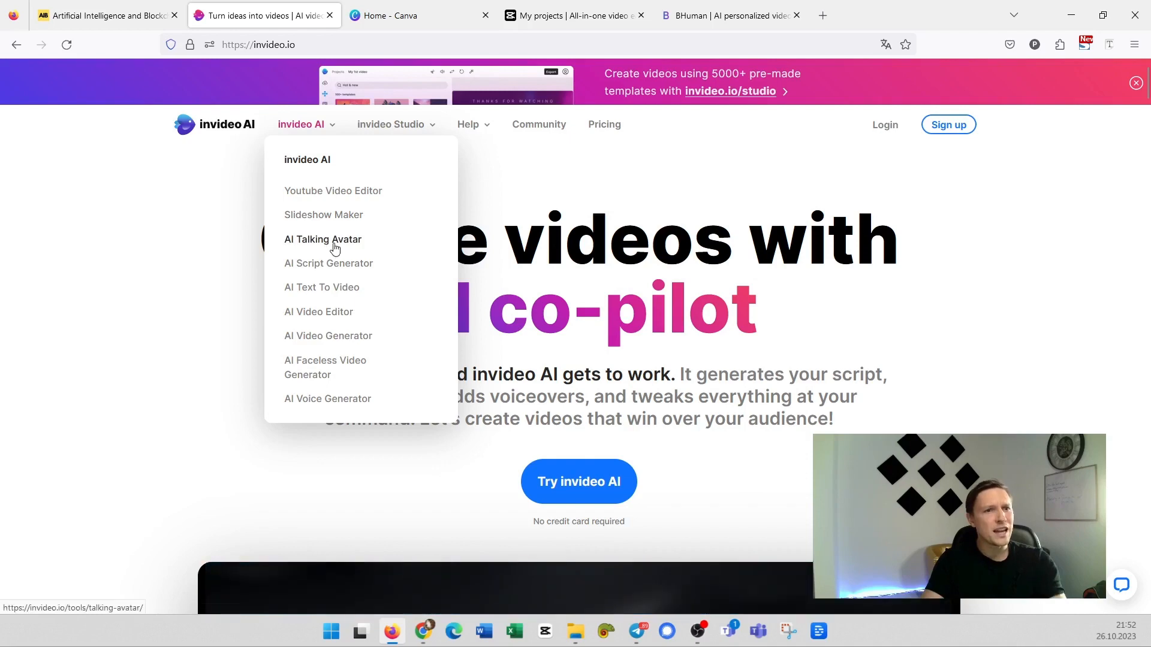
{"action": "mouse_move", "coordinate": [372, 272]}
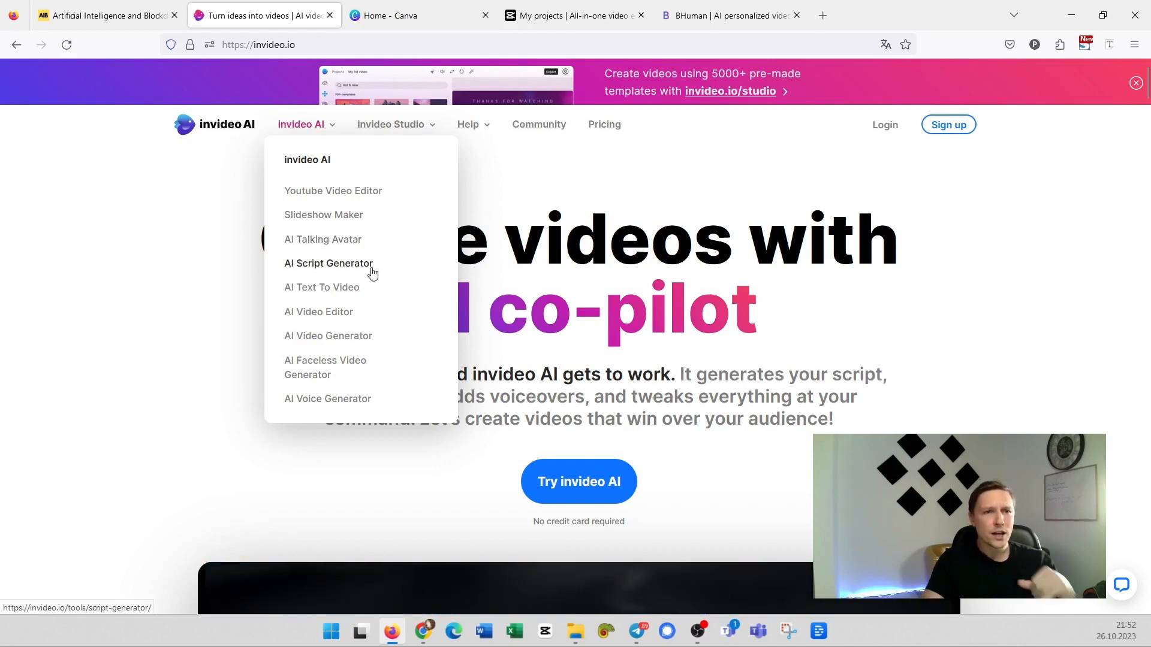
{"action": "mouse_move", "coordinate": [318, 311]}
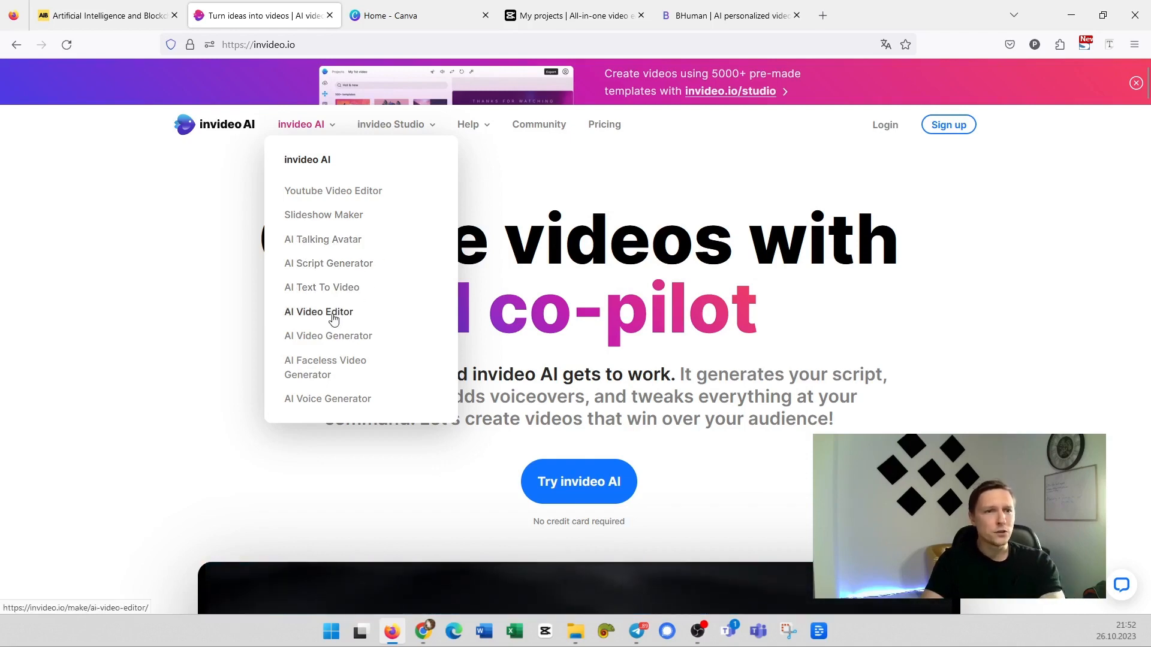
{"action": "mouse_move", "coordinate": [365, 374]}
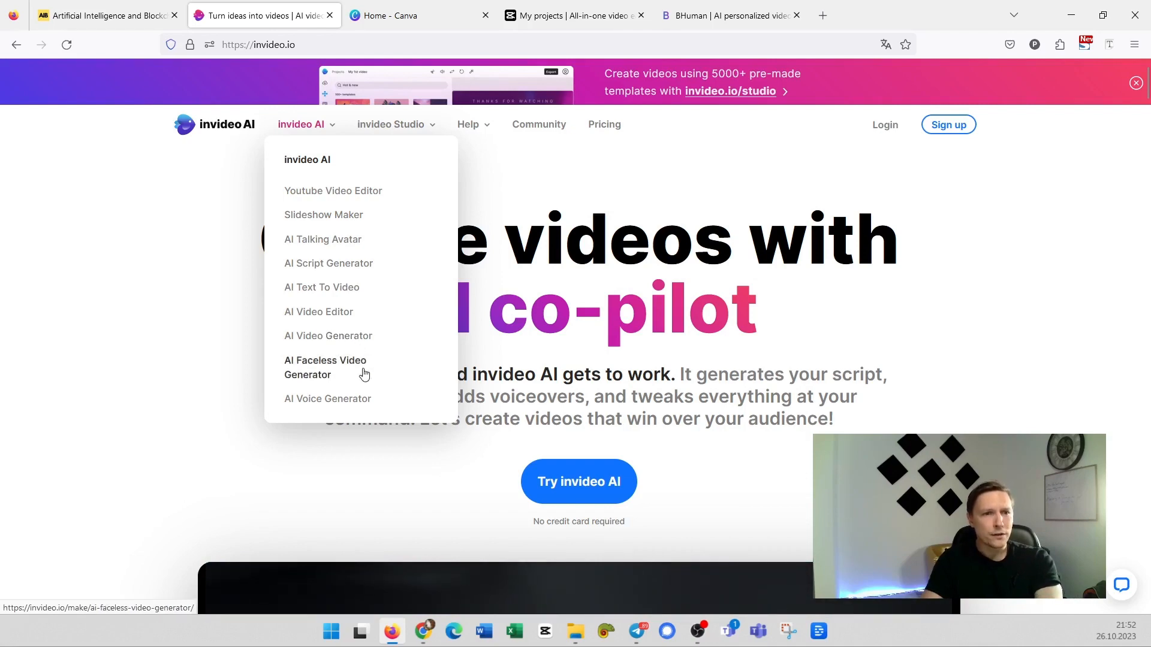
{"action": "mouse_move", "coordinate": [338, 408]}
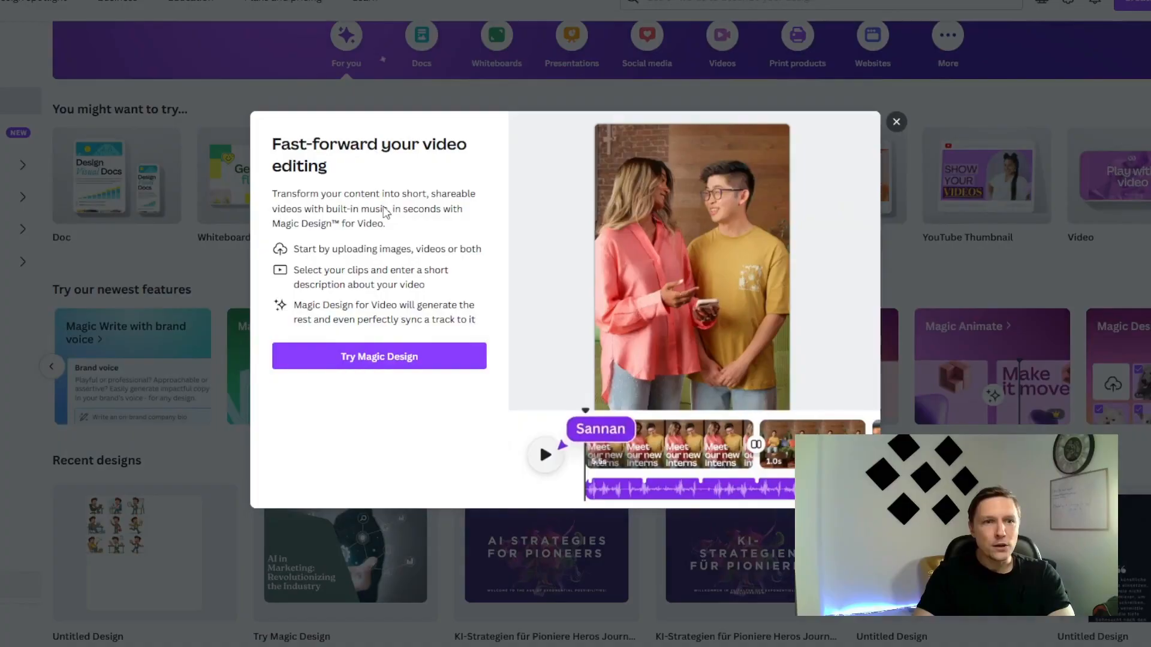
Step: Launch Try Magic Design to bring up its media picker
{"action": "left_click", "coordinate": [379, 356]}
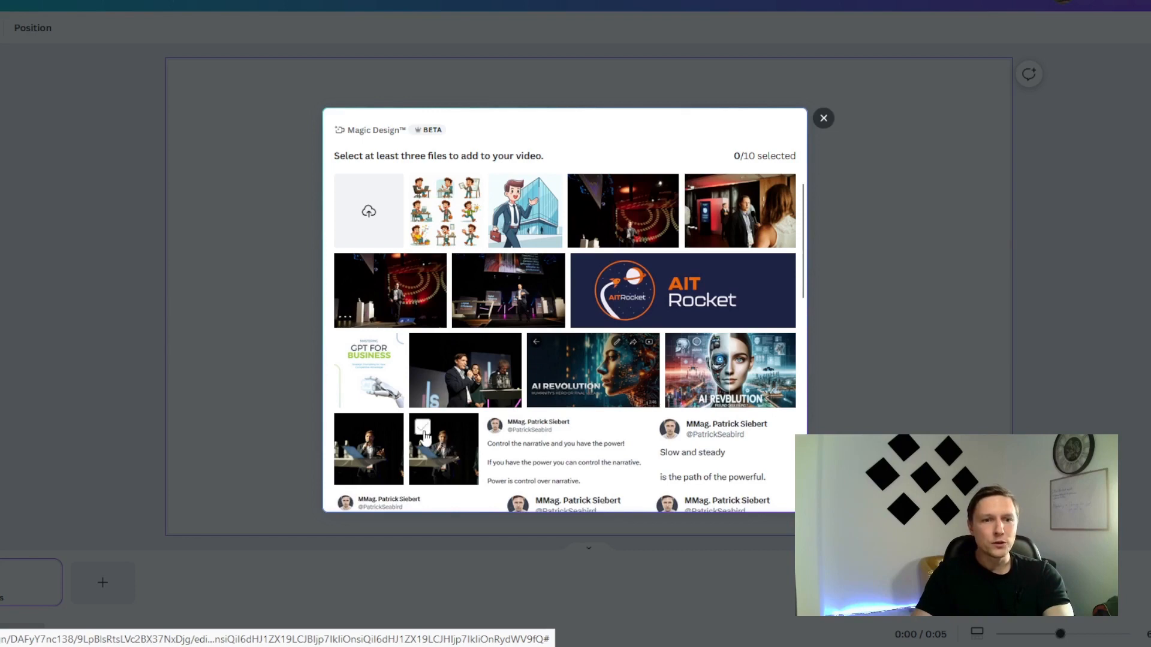
Step: Pick the stage, speaker and people-talking photos, describe 'Inspirational video on AI!', and generate
{"action": "left_click", "coordinate": [442, 448]}
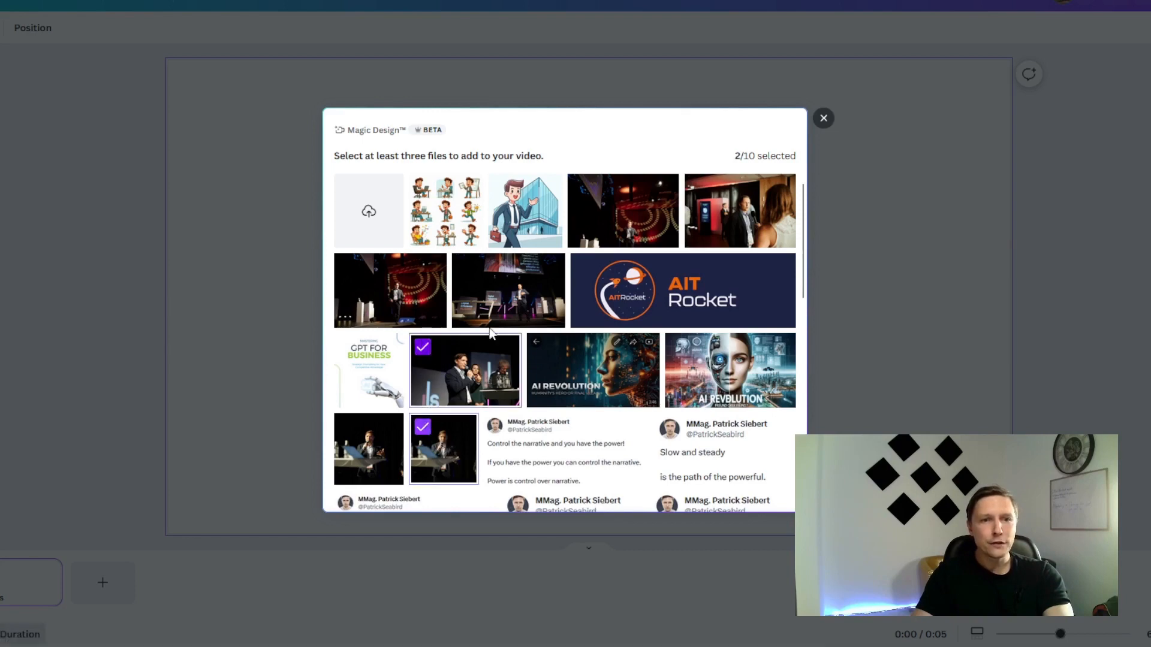
{"action": "left_click", "coordinate": [507, 290]}
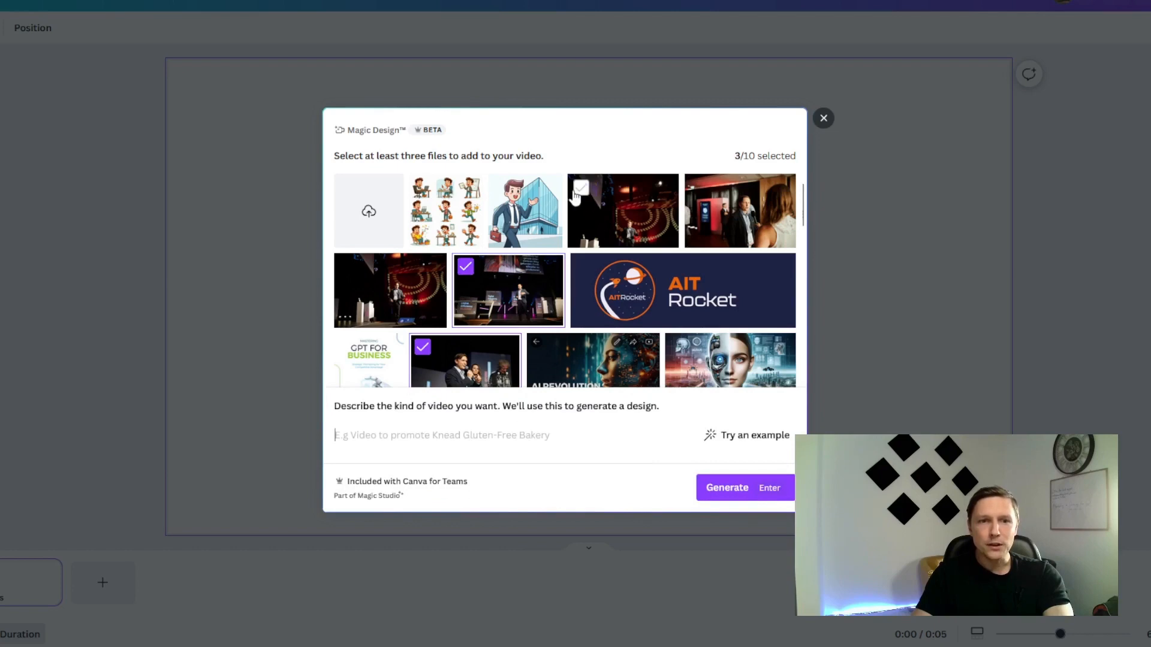
{"action": "left_click", "coordinate": [739, 210]}
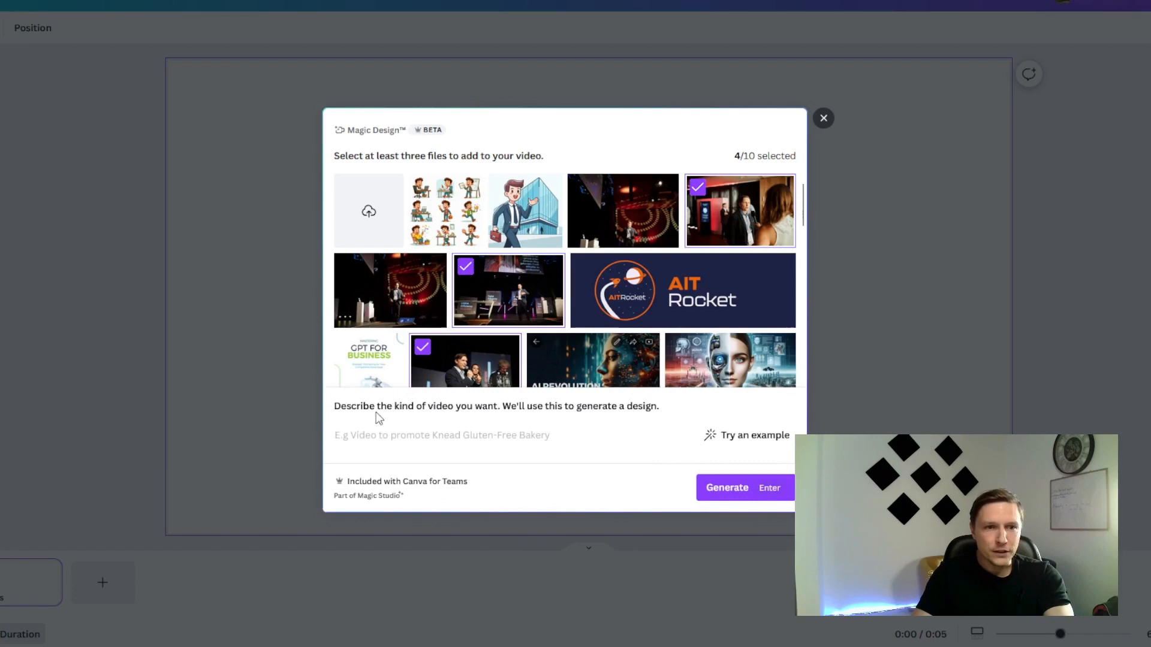
{"action": "mouse_move", "coordinate": [498, 429]}
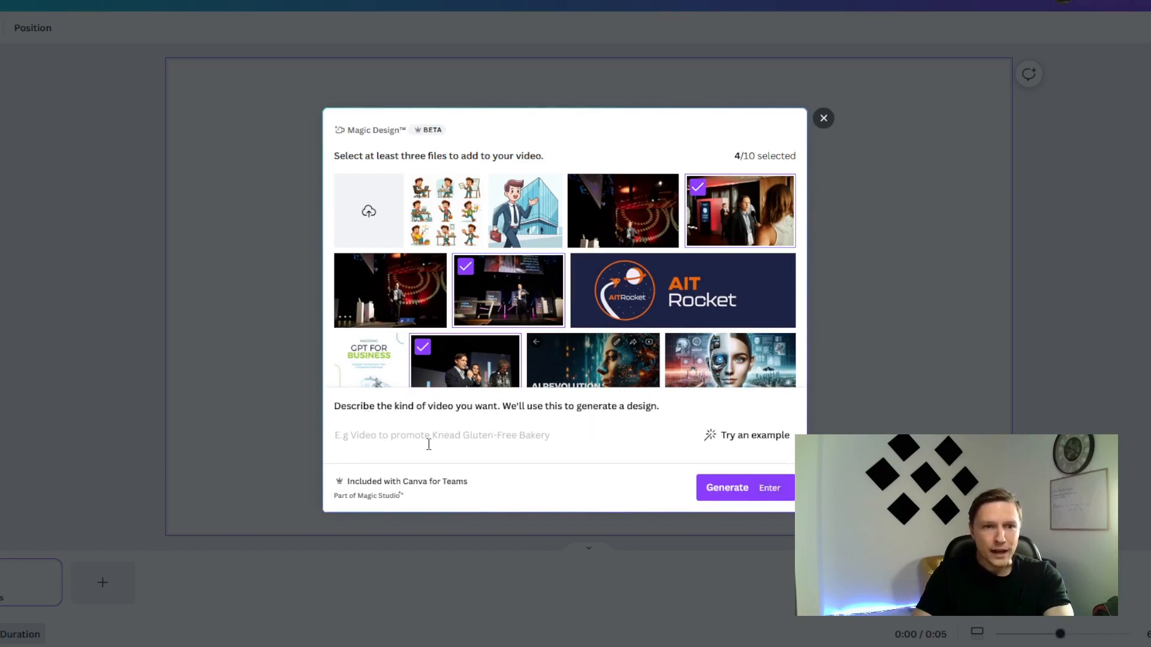
{"action": "type", "text": "Inspirational video on AI!"}
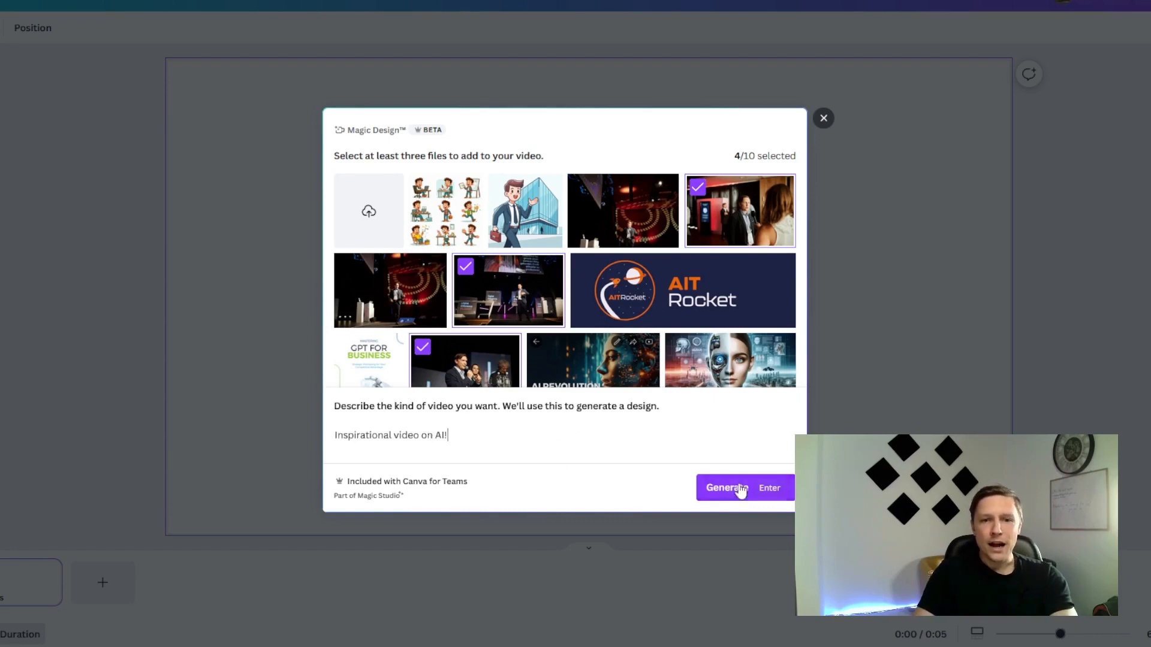
{"action": "left_click", "coordinate": [725, 488]}
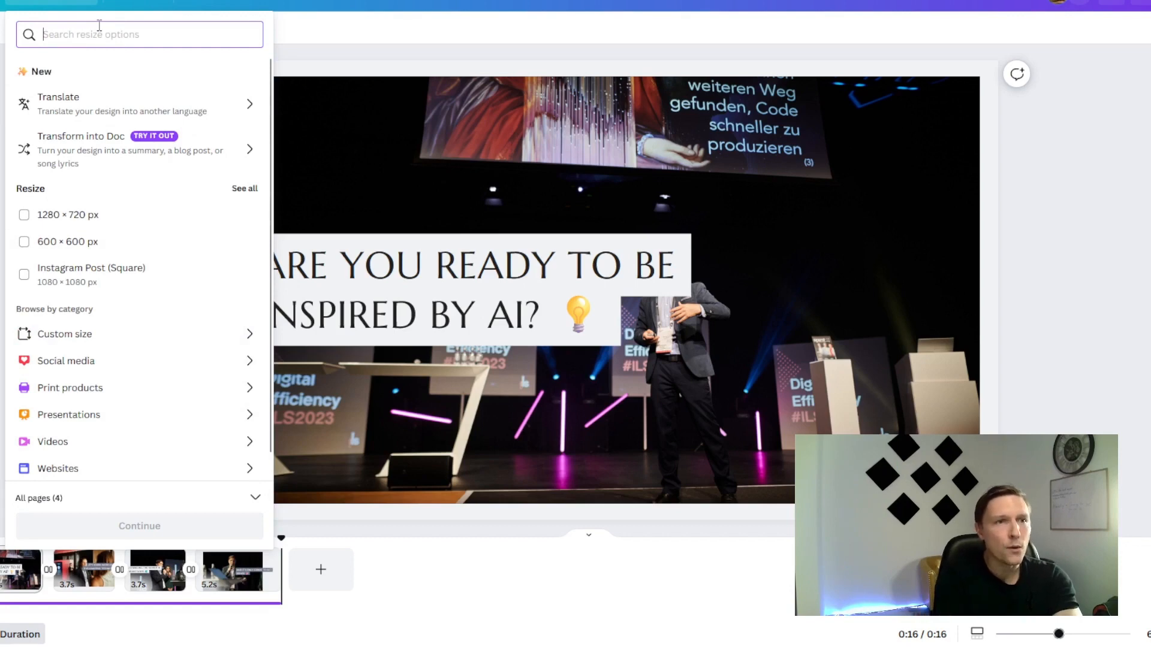
Step: Search 'short' for a mobile video size and widen the first scene's headline box
{"action": "type", "text": "short"}
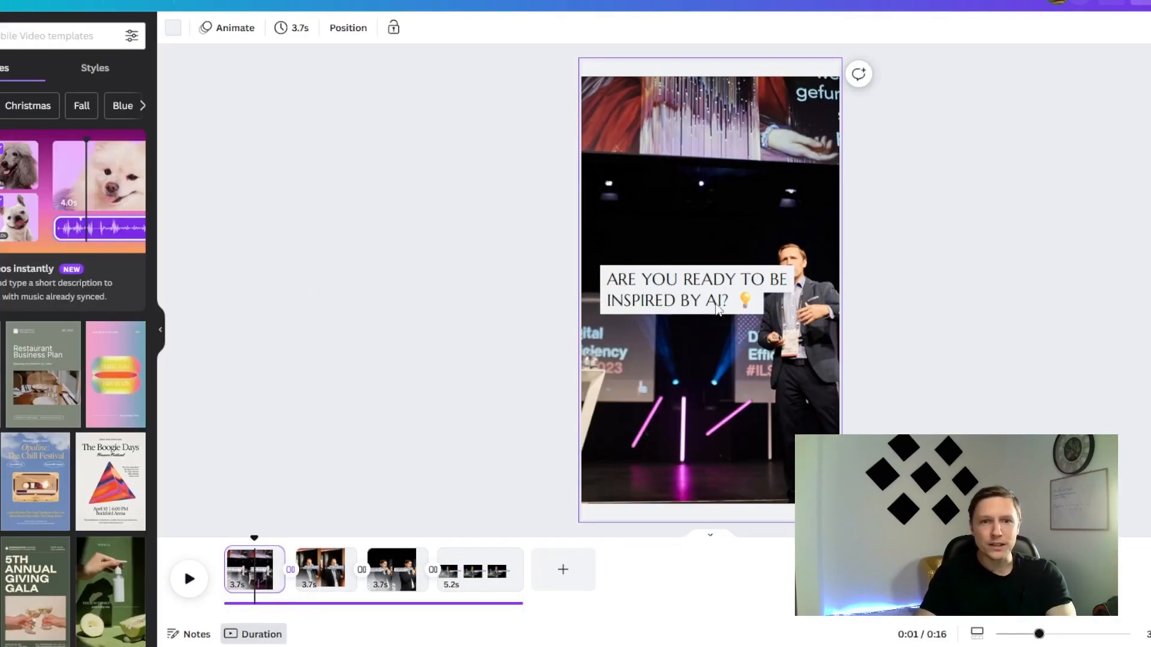
{"action": "left_click", "coordinate": [693, 289]}
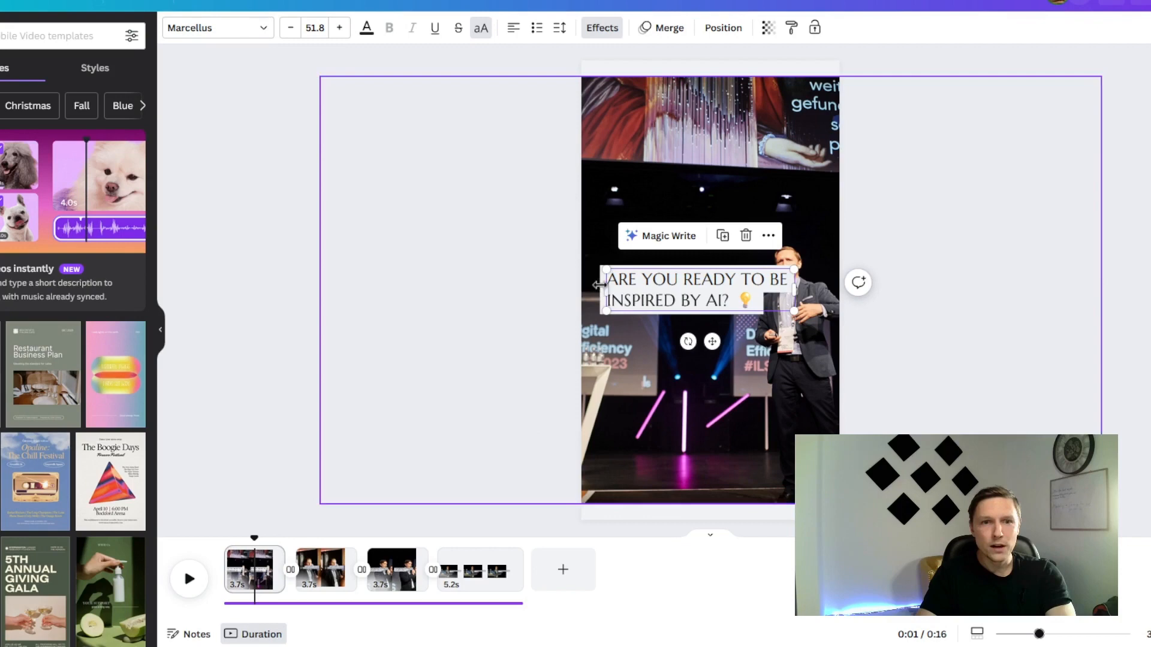
{"action": "left_click_drag", "start_coordinate": [698, 290], "coordinate": [707, 388]}
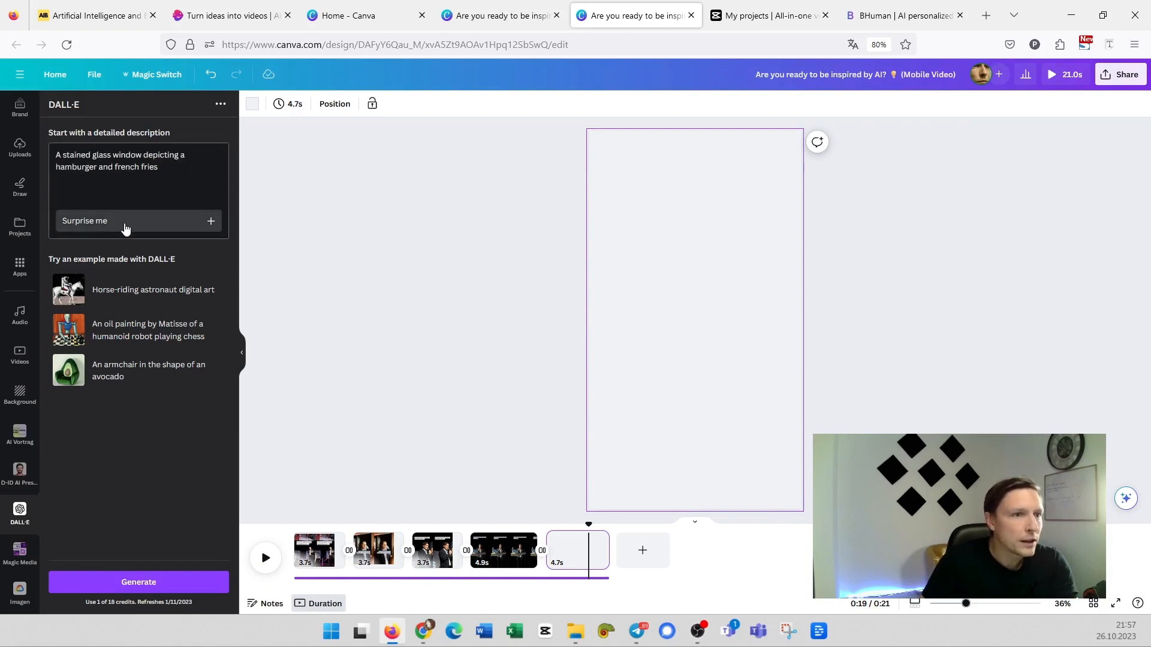
Step: Generate DALL·E images of a stained-glass window showing a hamburger and french fries
{"action": "left_click", "coordinate": [138, 582]}
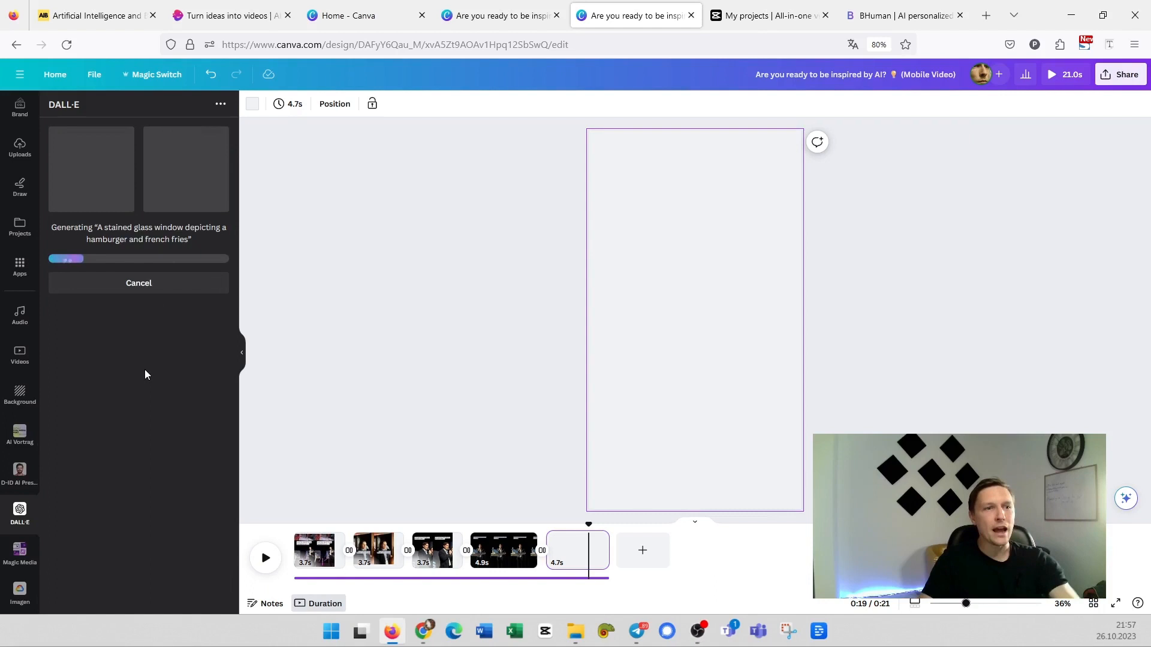
{"action": "mouse_move", "coordinate": [172, 378]}
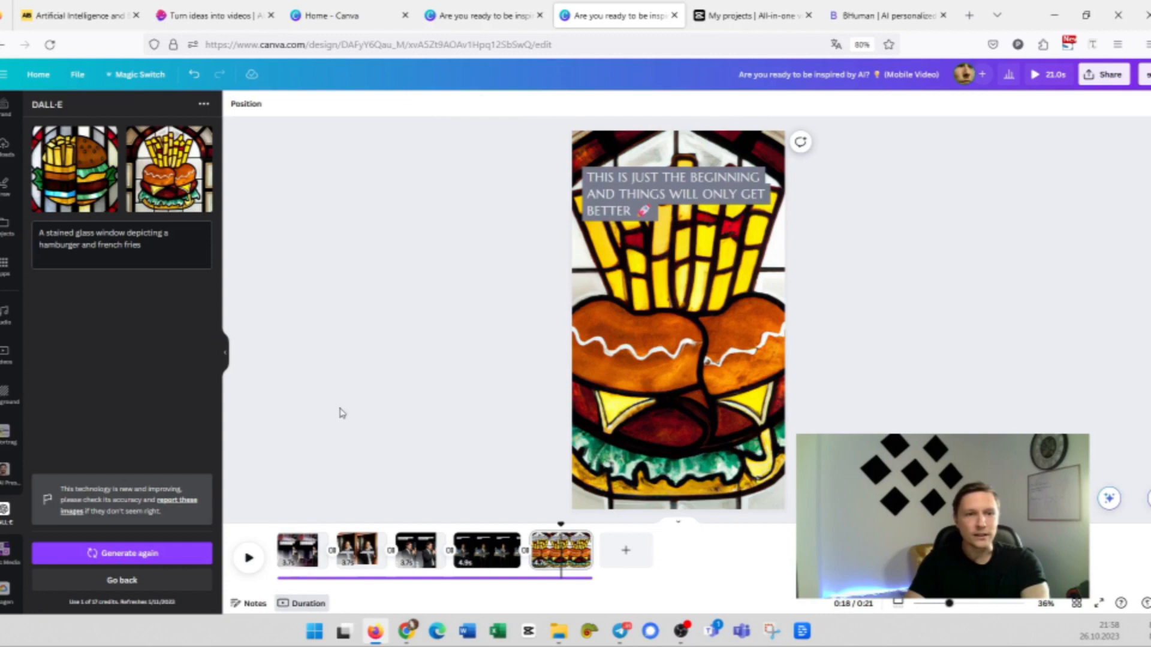
Step: Review the Canva video's Share panel, including Download and the Instagram share option
{"action": "left_click", "coordinate": [1119, 74]}
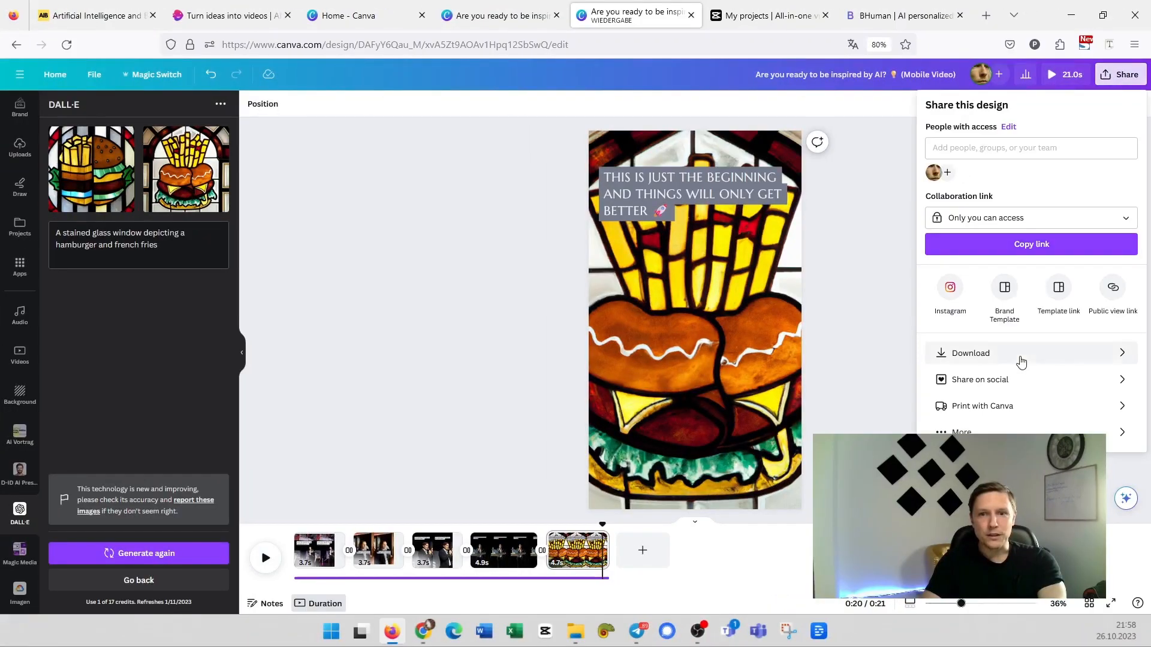
{"action": "left_click", "coordinate": [971, 353]}
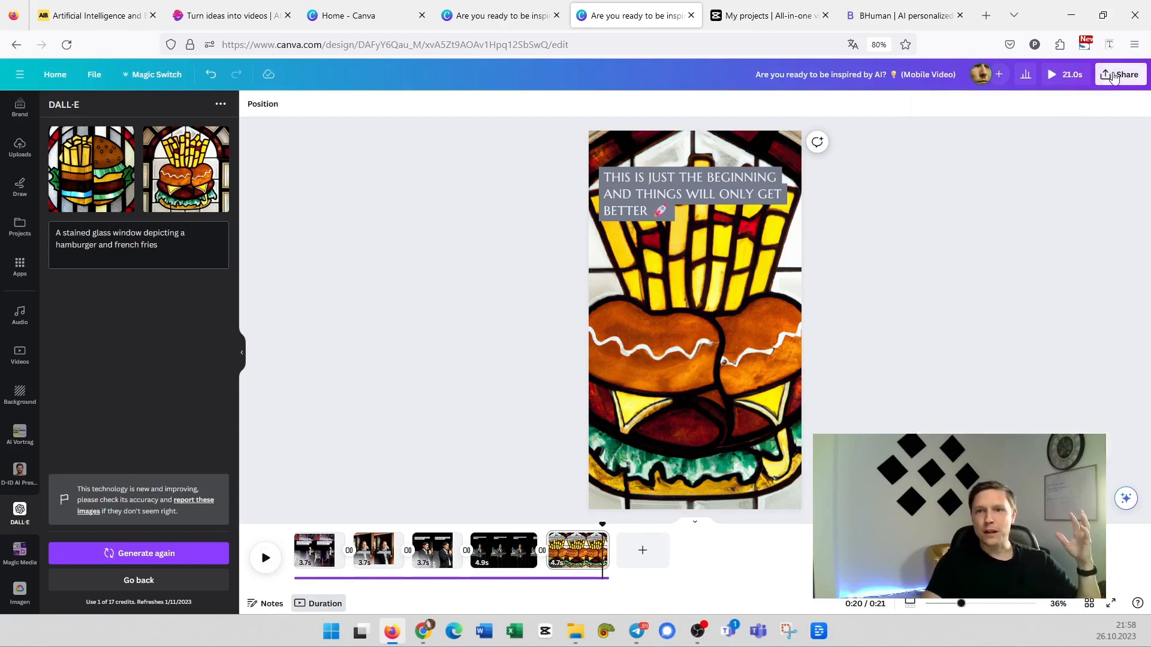
{"action": "left_click", "coordinate": [1121, 74]}
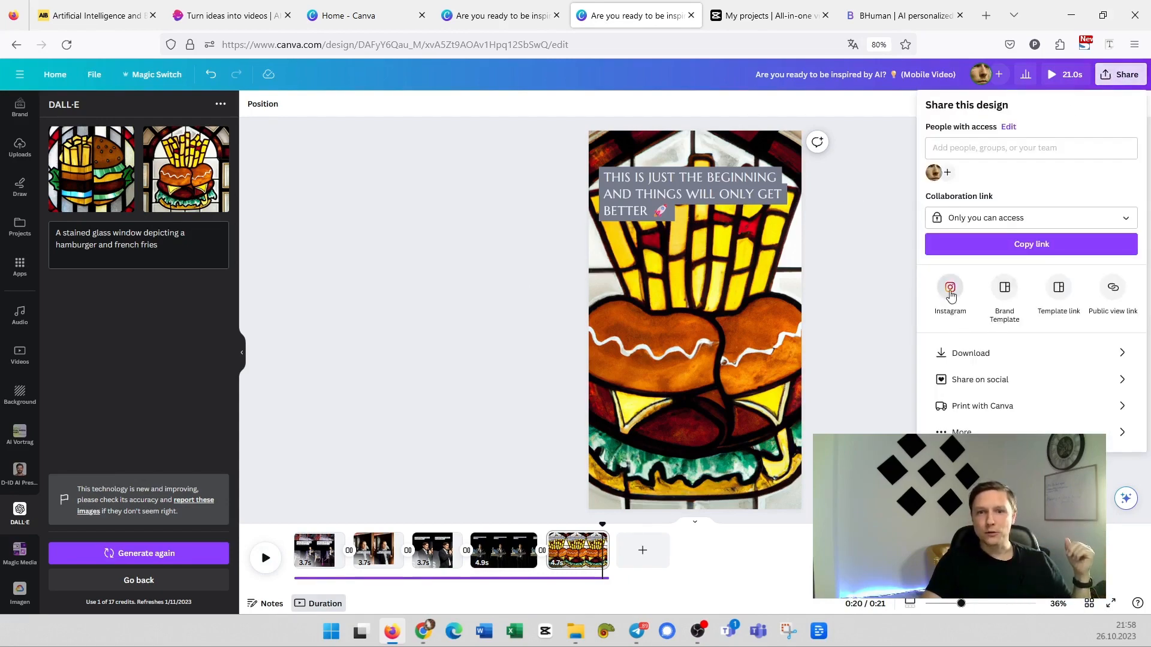
{"action": "left_click", "coordinate": [268, 13]}
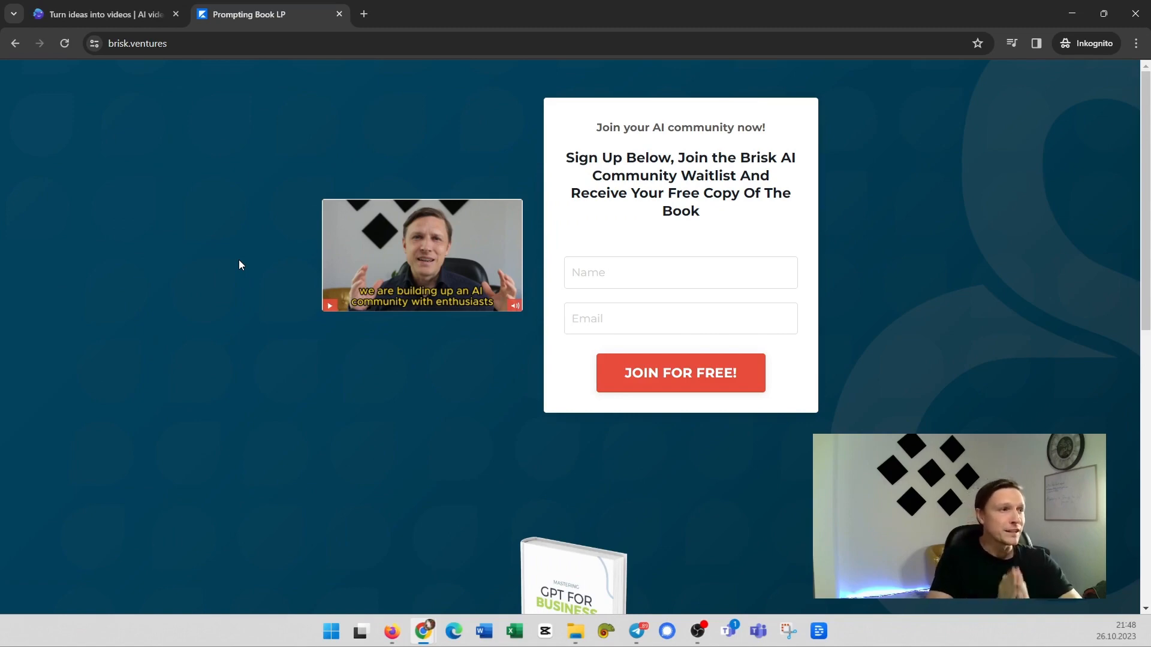
Step: Scroll down the Brisk AI Prompting Book community sign-up page
{"action": "scroll", "scroll_direction": "down", "scroll_amount": 3}
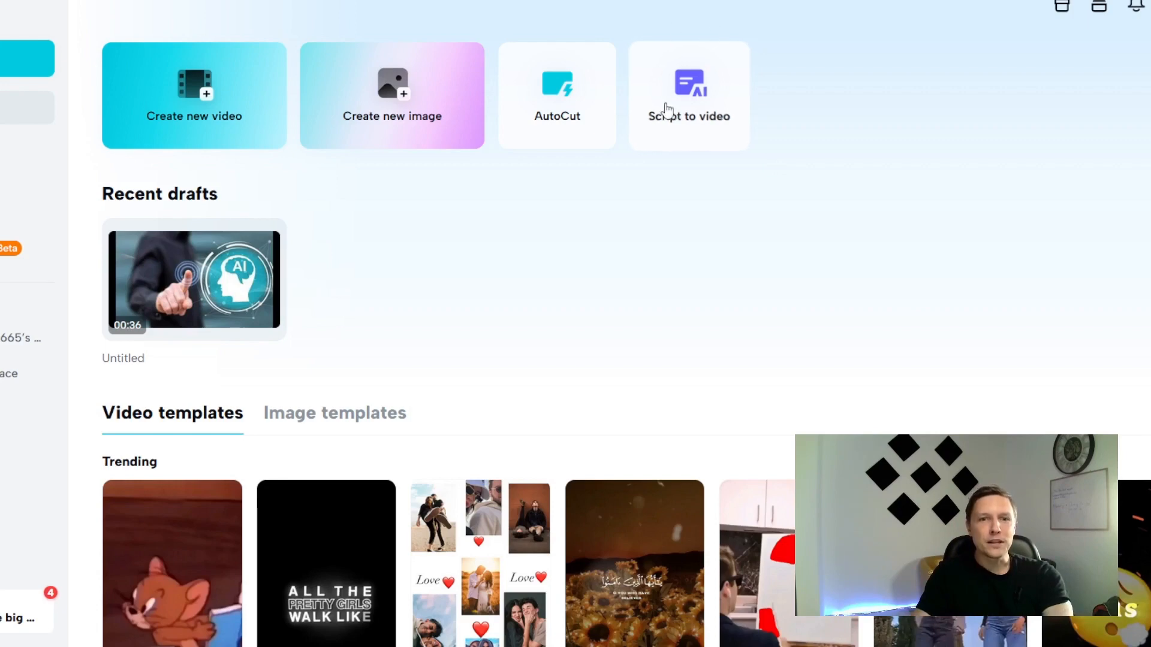
Step: Choose Script to video on CapCut's home screen, bringing up its tutorial
{"action": "left_click", "coordinate": [687, 95]}
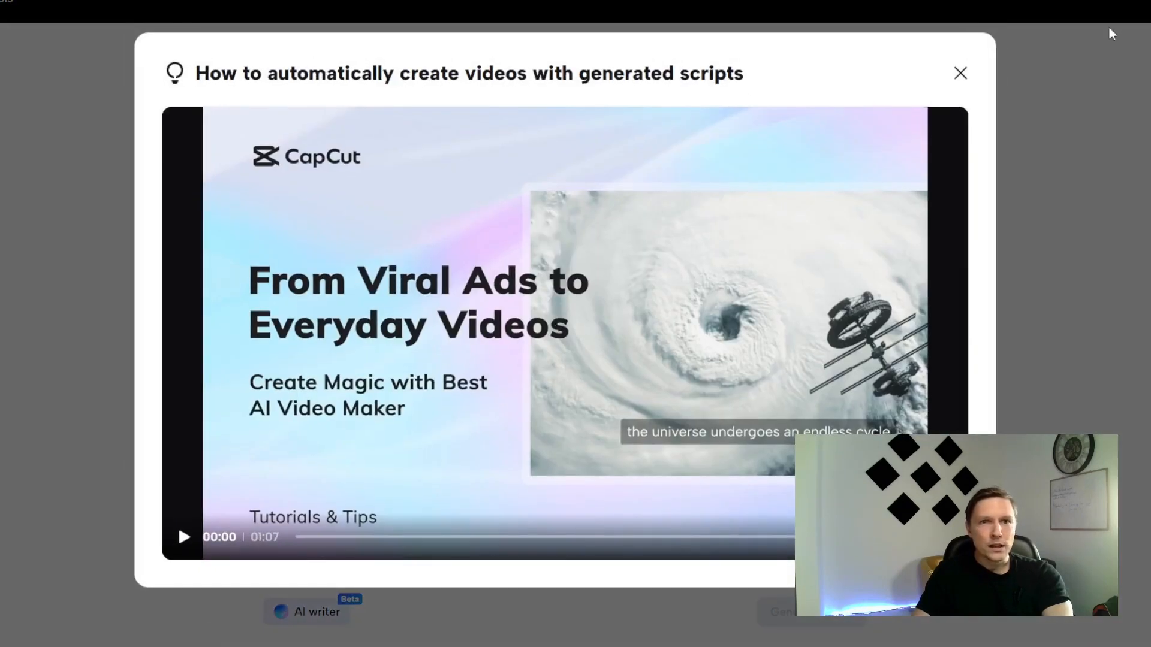
Step: Dismiss the tutorial and generate a narration script about 'AI: The Game Changer'
{"action": "left_click", "coordinate": [960, 72]}
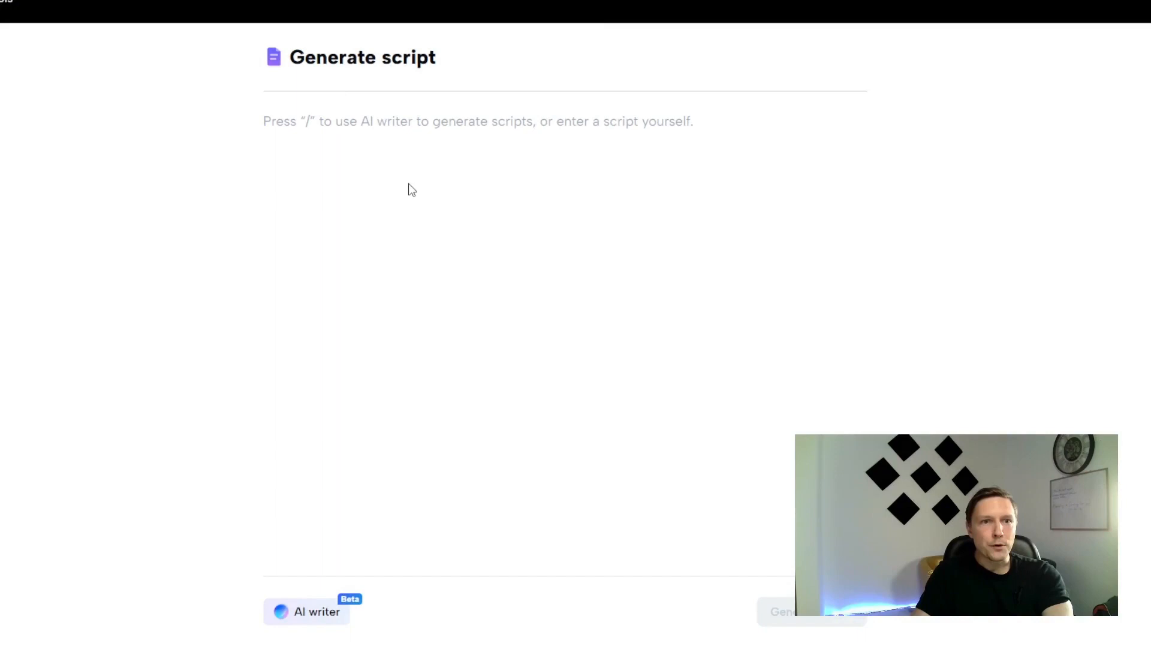
{"action": "mouse_move", "coordinate": [411, 198]}
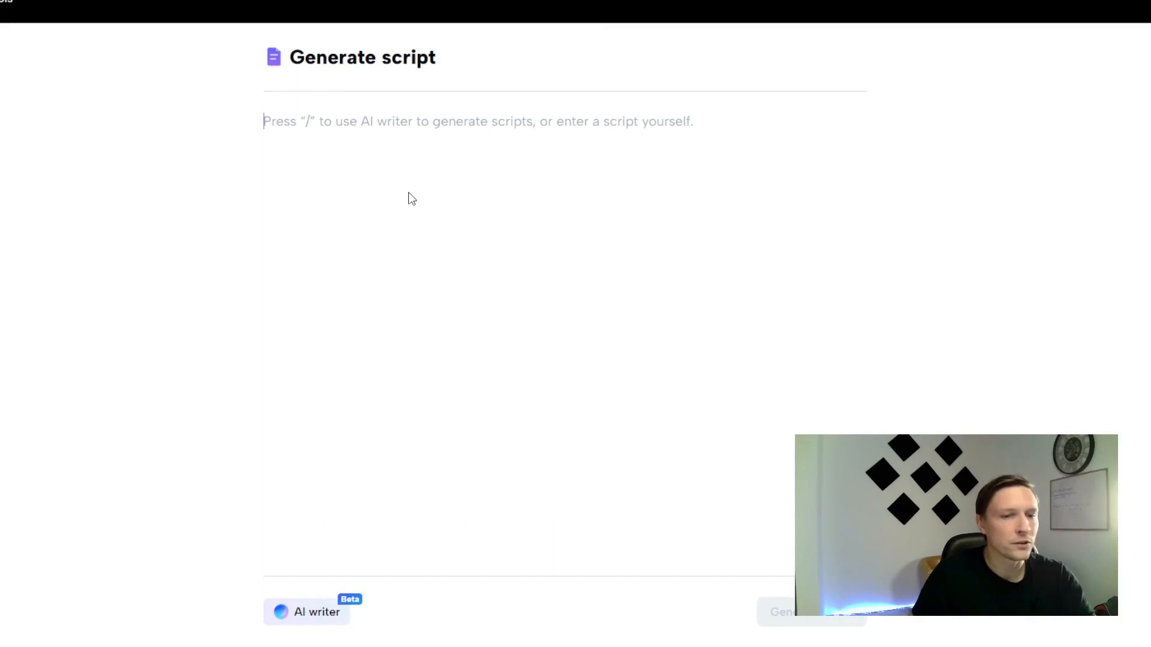
{"action": "type", "text": "/"}
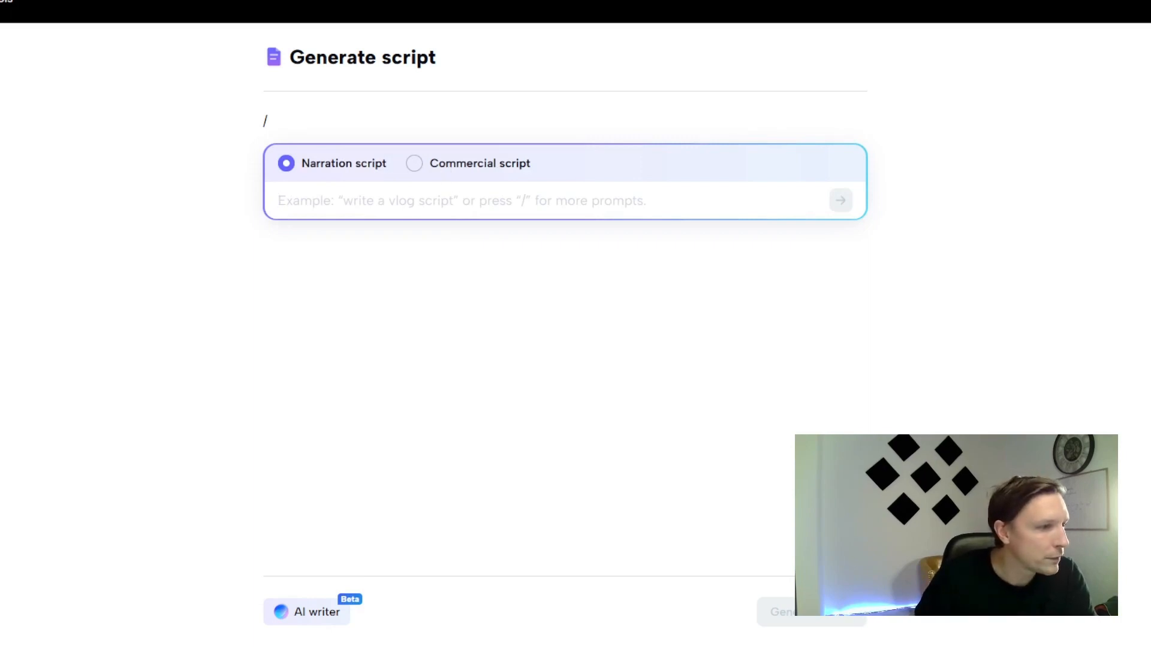
{"action": "type", "text": "AI: The Game Changer"}
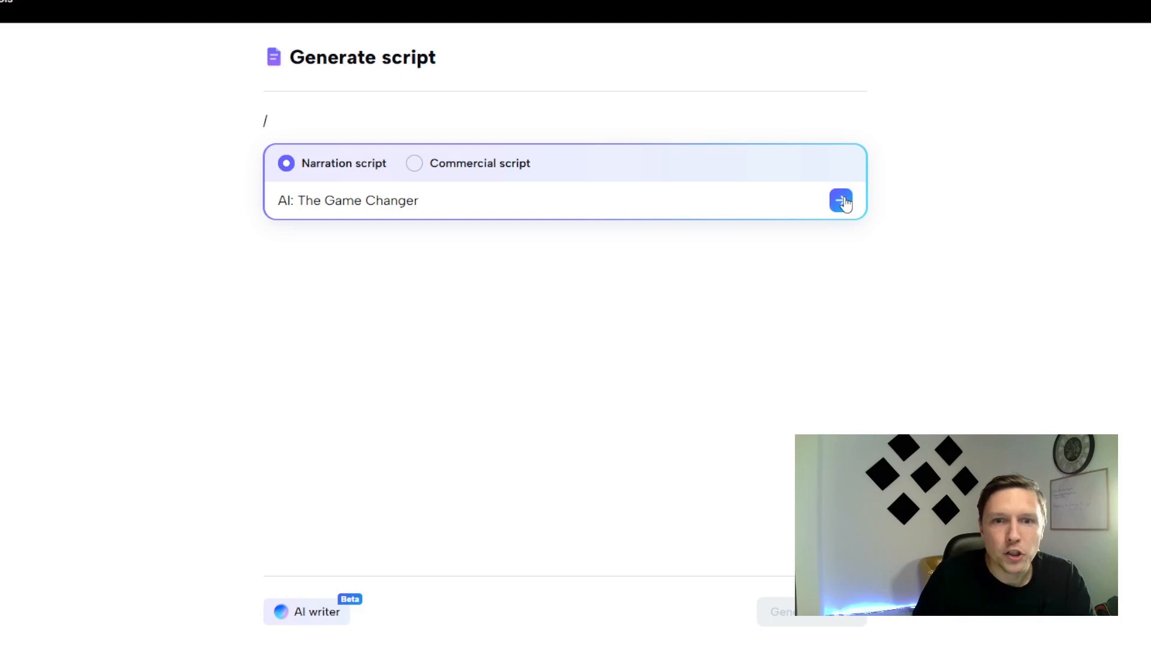
{"action": "left_click", "coordinate": [840, 200]}
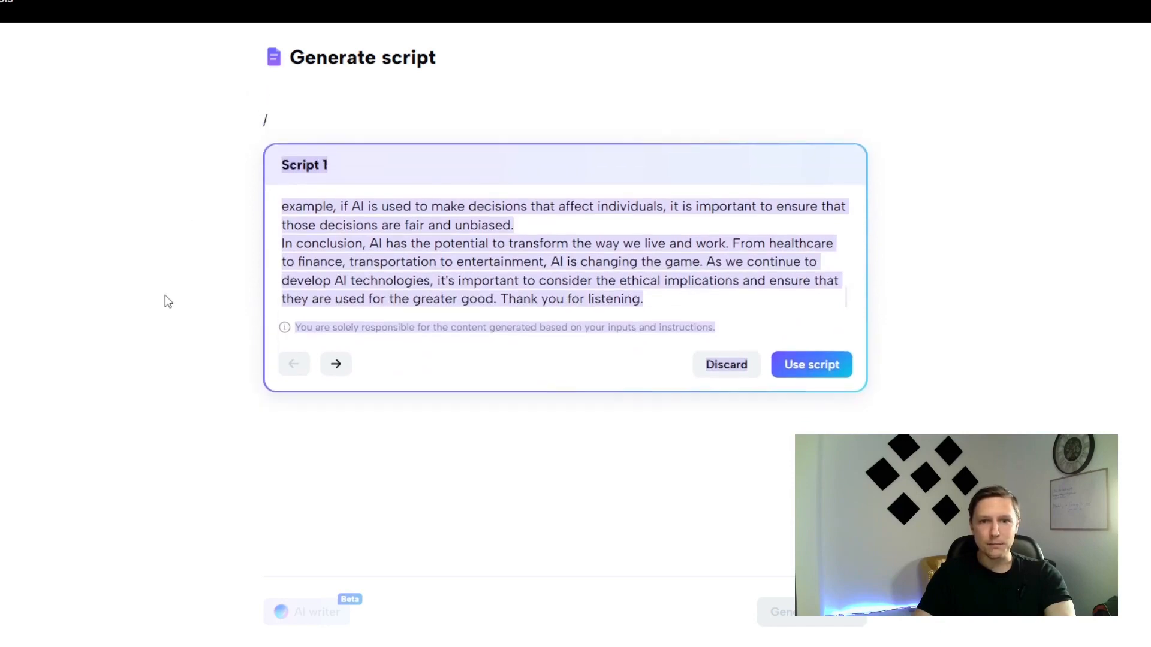
Step: Keep Smart generation at 9:16, pick the British Male voice, and generate the video
{"action": "left_click", "coordinate": [810, 365]}
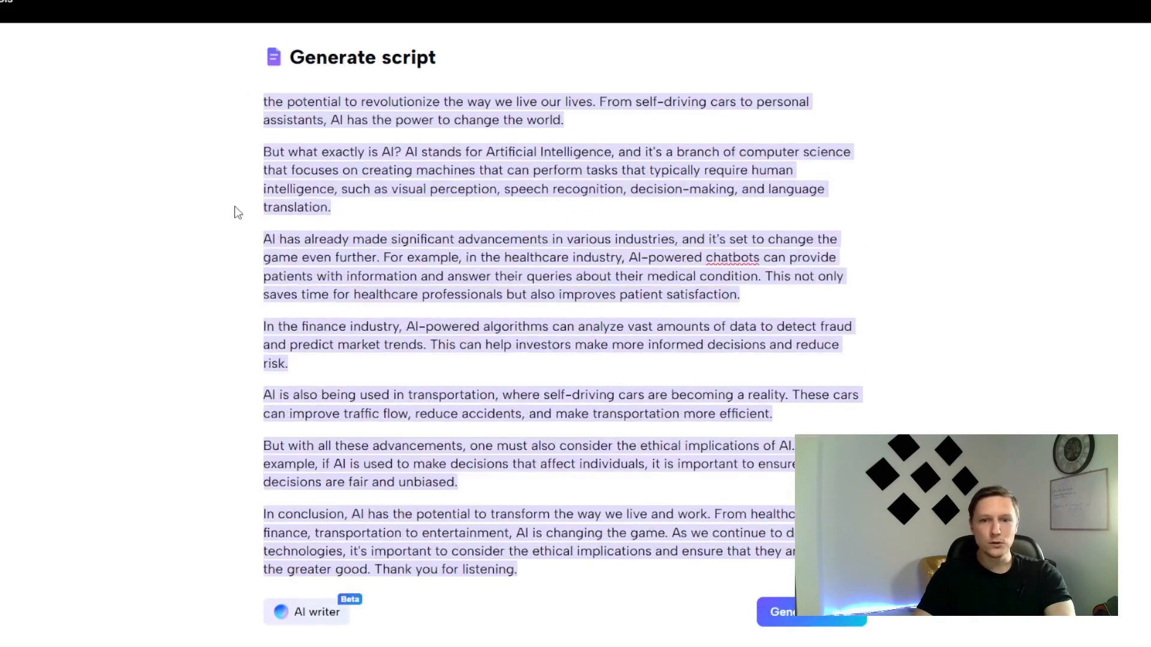
{"action": "scroll", "scroll_direction": "down", "scroll_amount": 3}
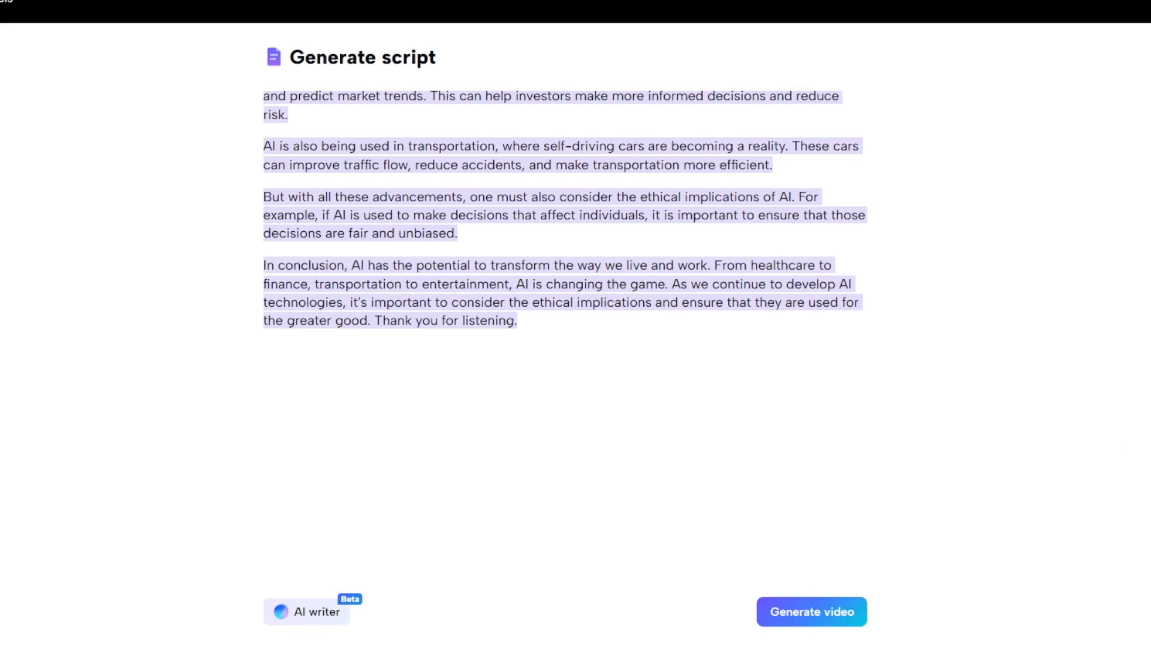
{"action": "left_click", "coordinate": [811, 611]}
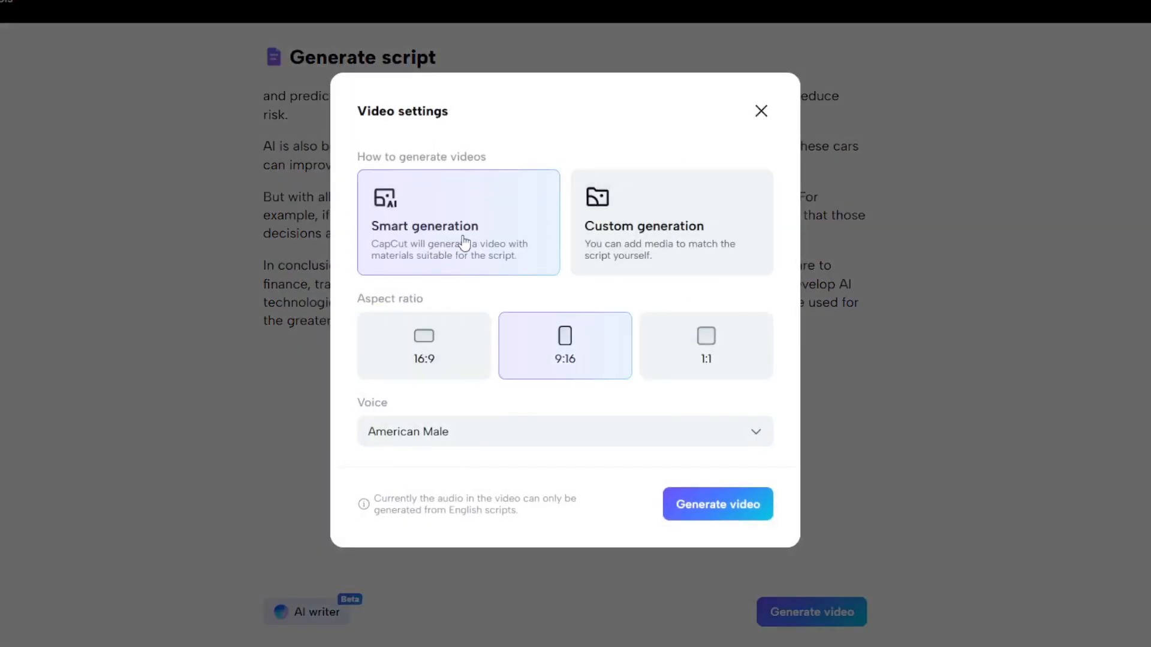
{"action": "left_click", "coordinate": [565, 431]}
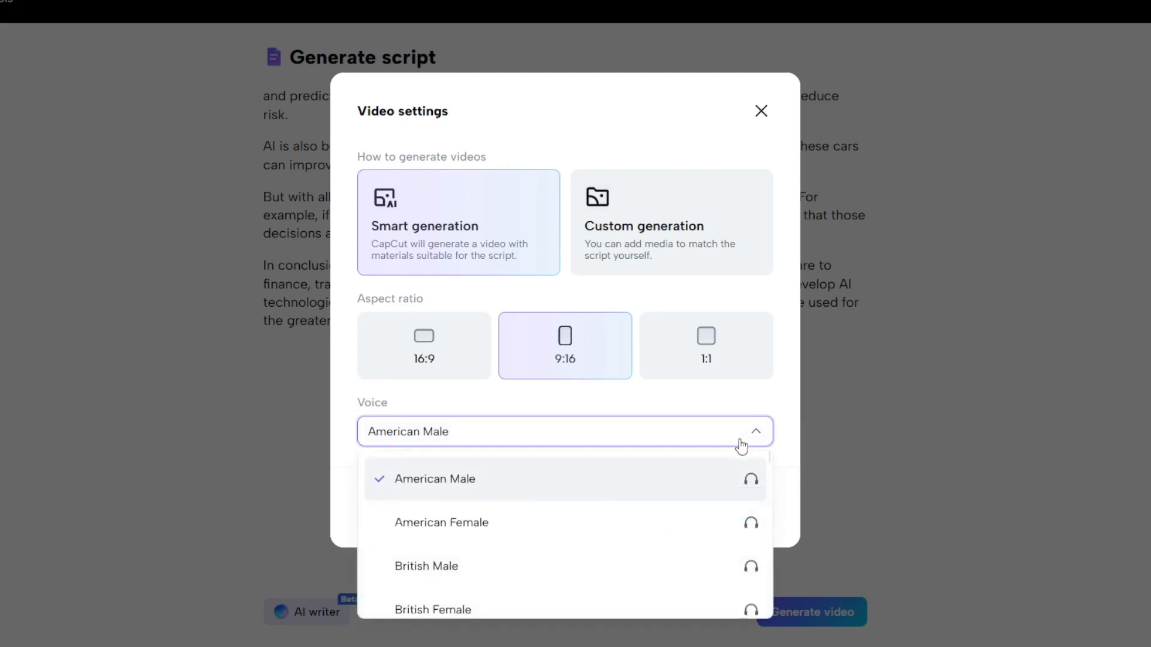
{"action": "scroll", "scroll_direction": "down", "scroll_amount": 3}
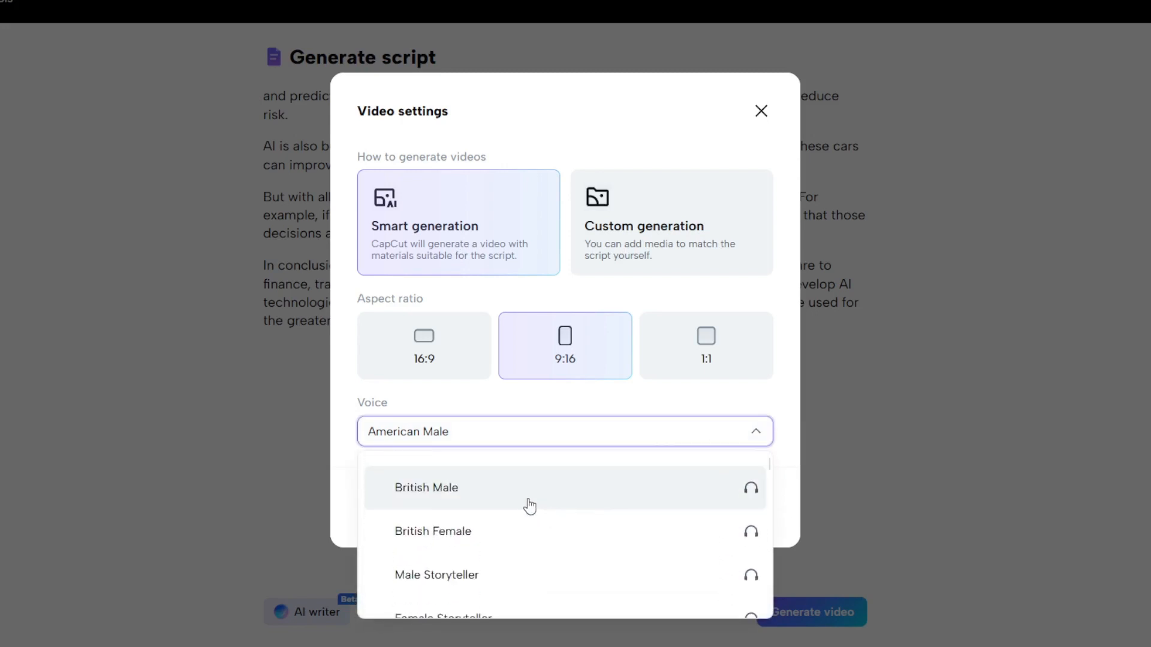
{"action": "left_click", "coordinate": [426, 488]}
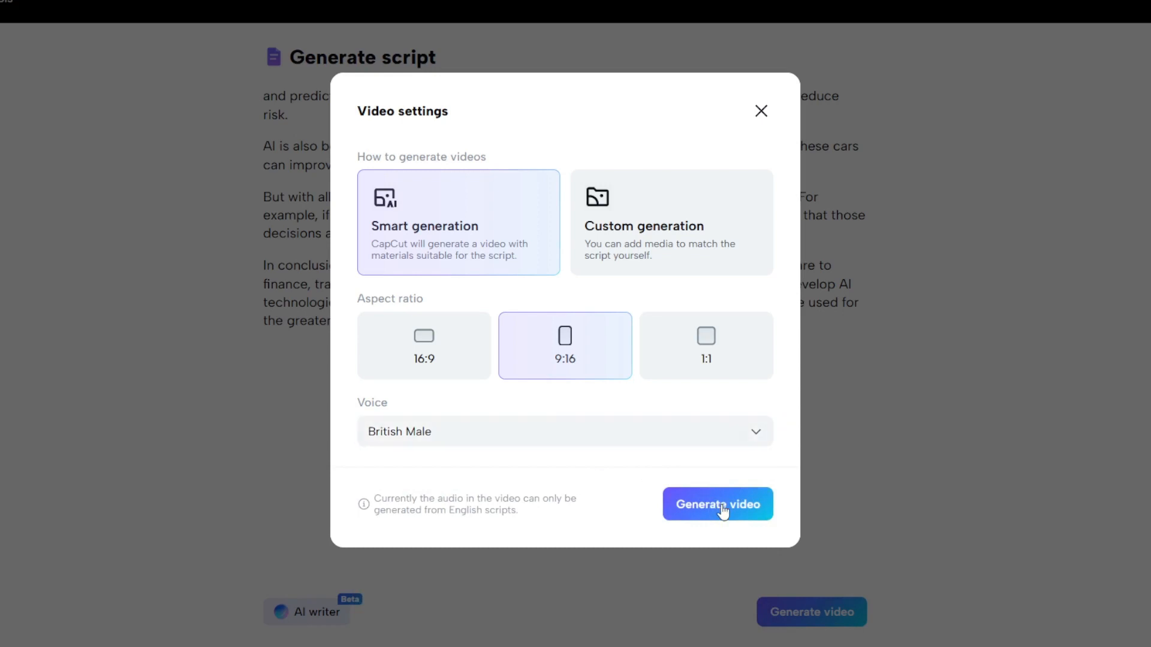
{"action": "left_click", "coordinate": [716, 504]}
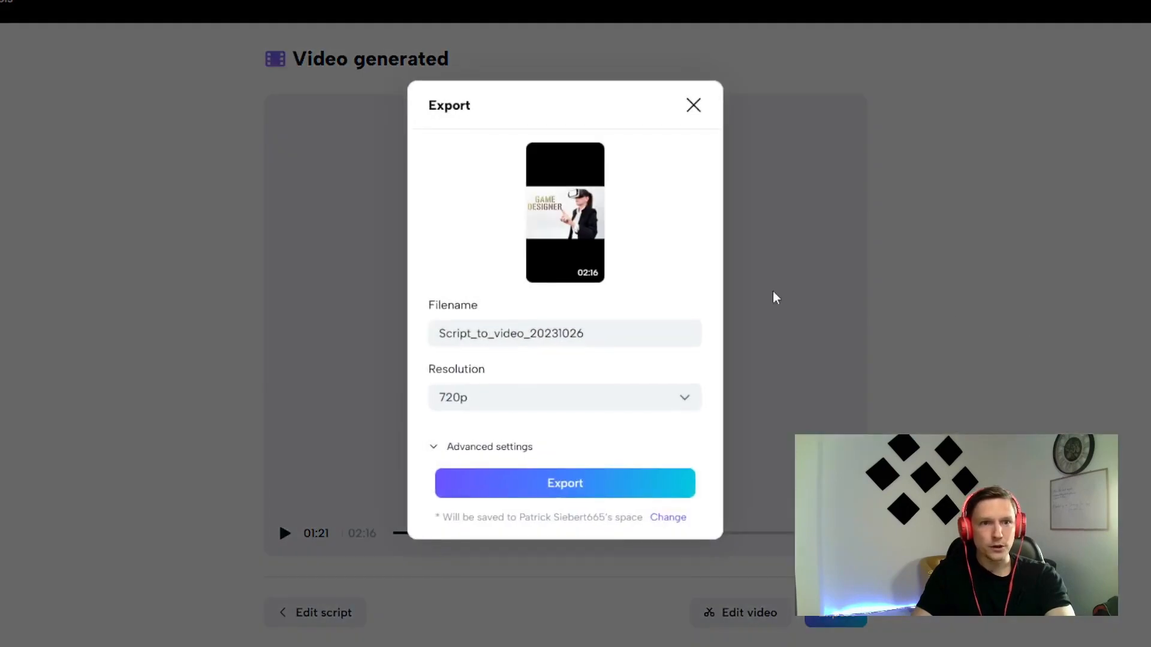
Step: Export the clip as an MP4 at 720p, High quality, 30fps
{"action": "left_click", "coordinate": [481, 446]}
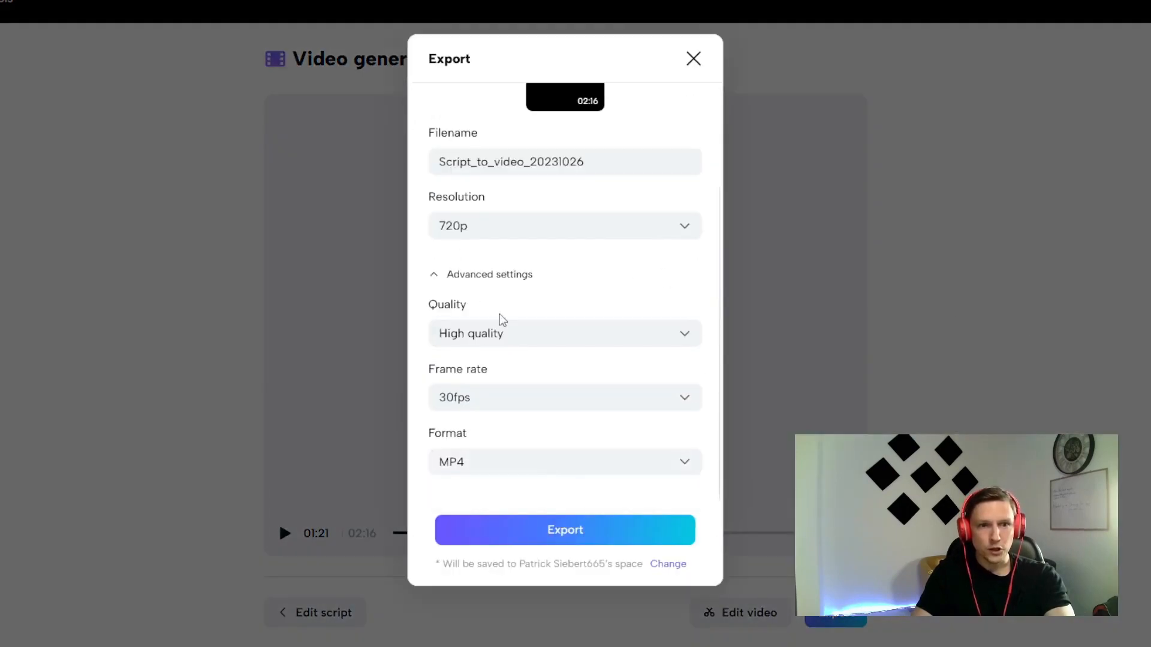
{"action": "left_click", "coordinate": [564, 530]}
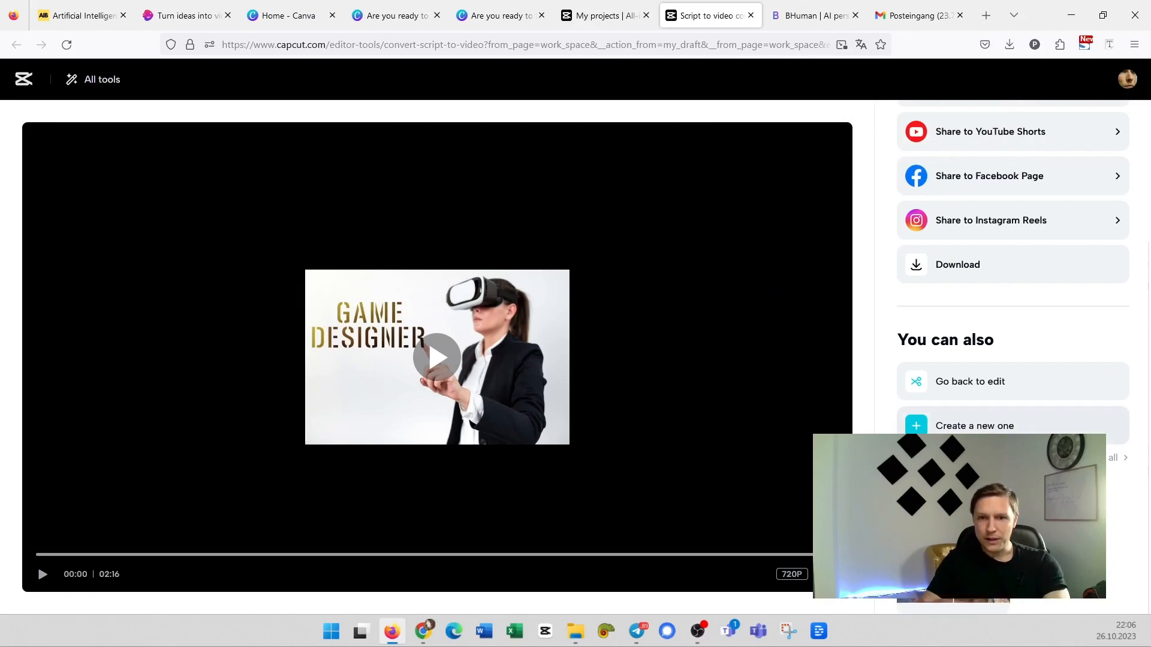
Step: Choose Create a new one on CapCut's export result page
{"action": "left_click", "coordinate": [92, 79]}
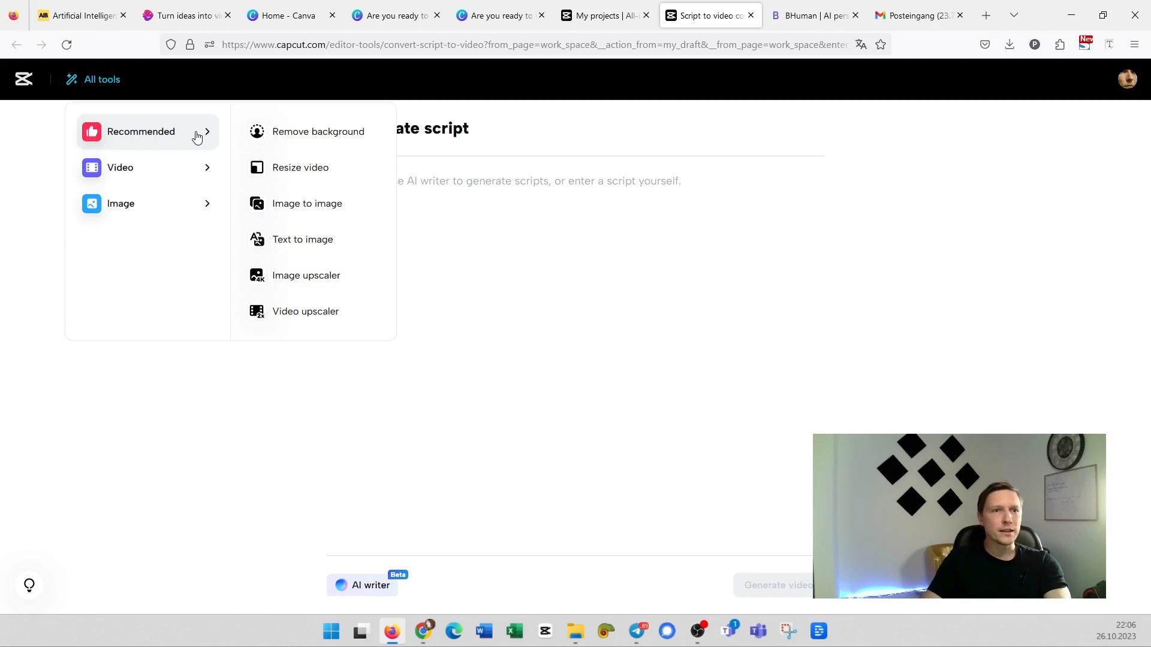
{"action": "mouse_move", "coordinate": [350, 176]}
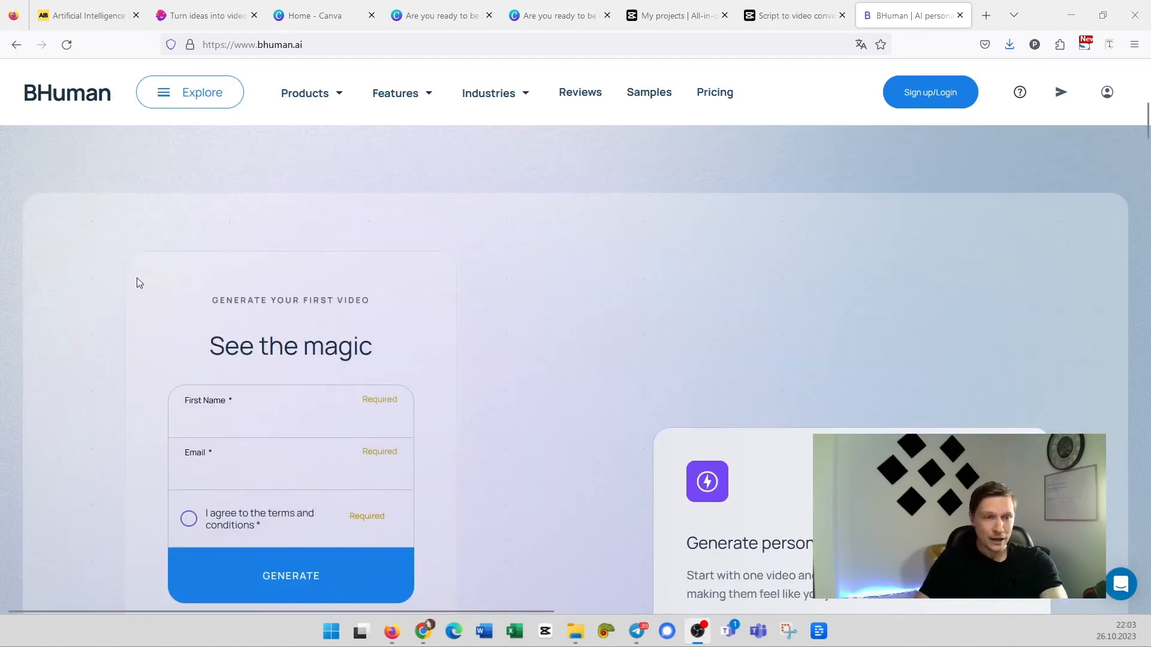
Step: Scroll down BHuman's homepage to the See the magic request form
{"action": "scroll", "scroll_direction": "down", "scroll_amount": 3}
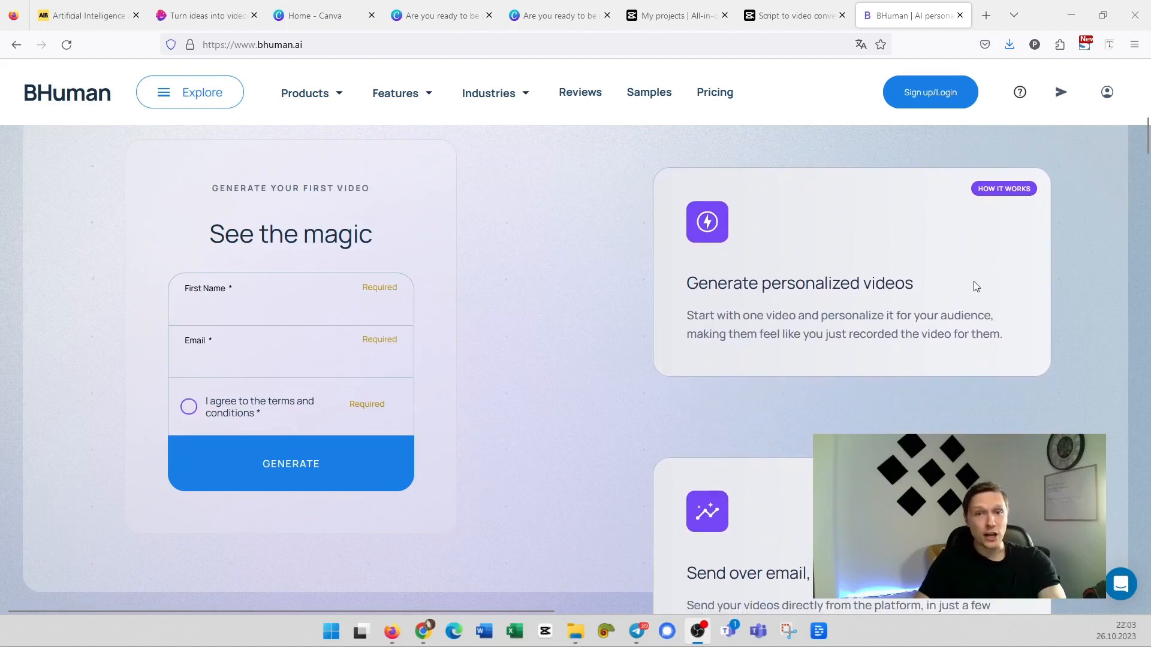
{"action": "scroll", "scroll_direction": "down", "scroll_amount": 3}
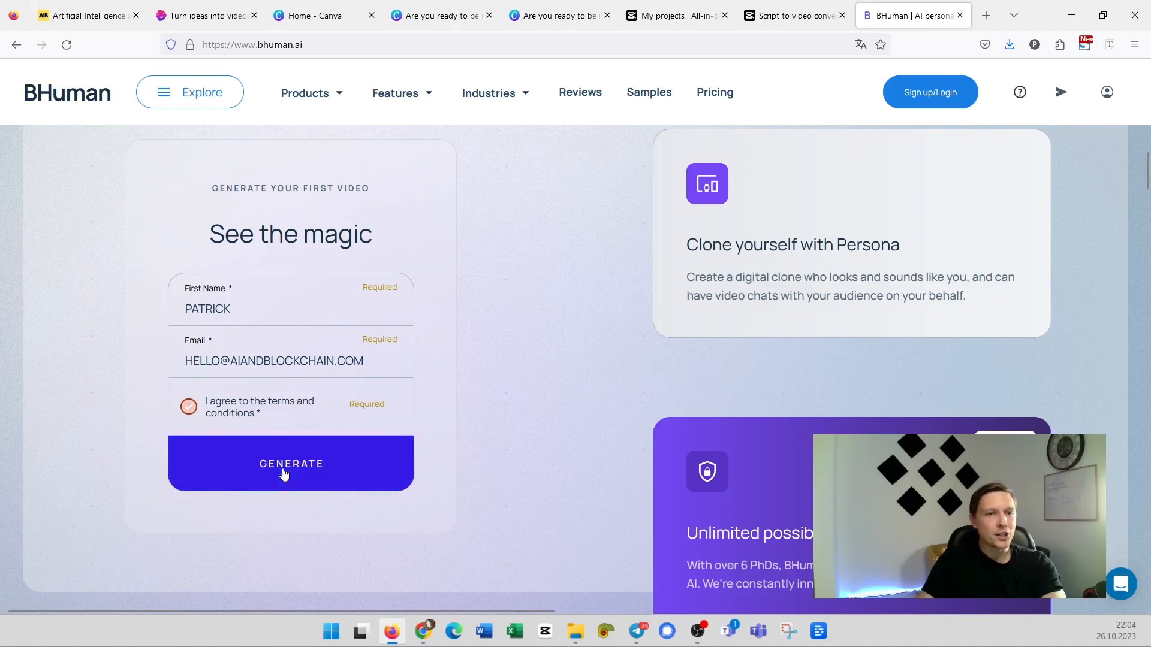
Step: Submit the GENERATE request and browse BHuman's Features overview
{"action": "left_click", "coordinate": [291, 464]}
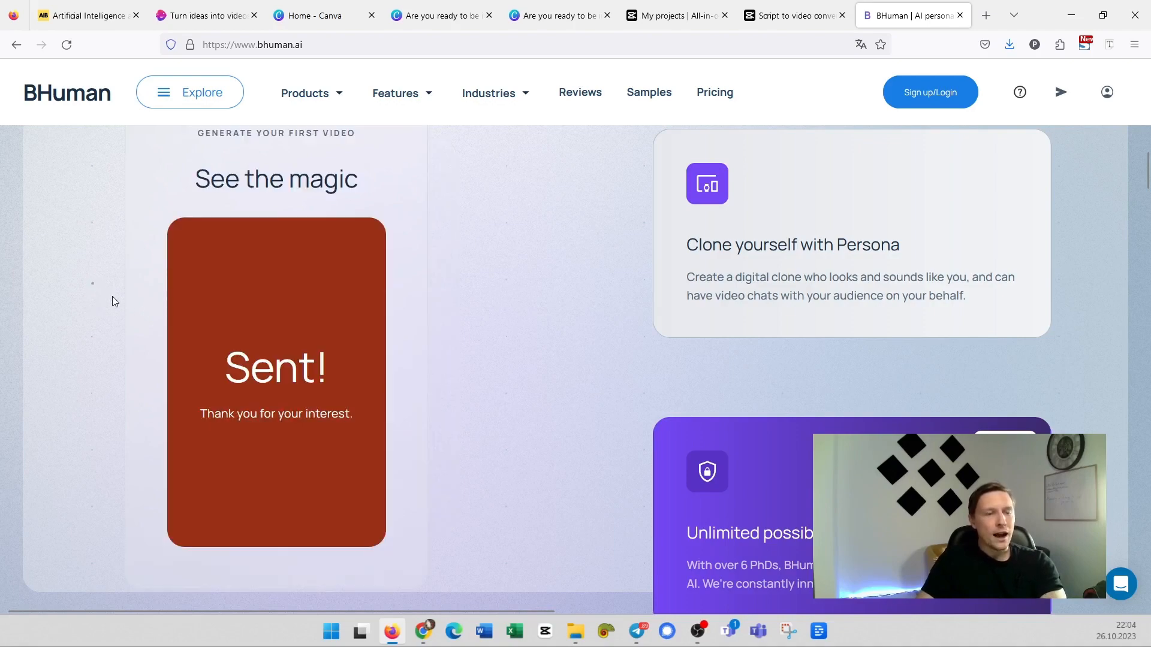
{"action": "mouse_move", "coordinate": [120, 317]}
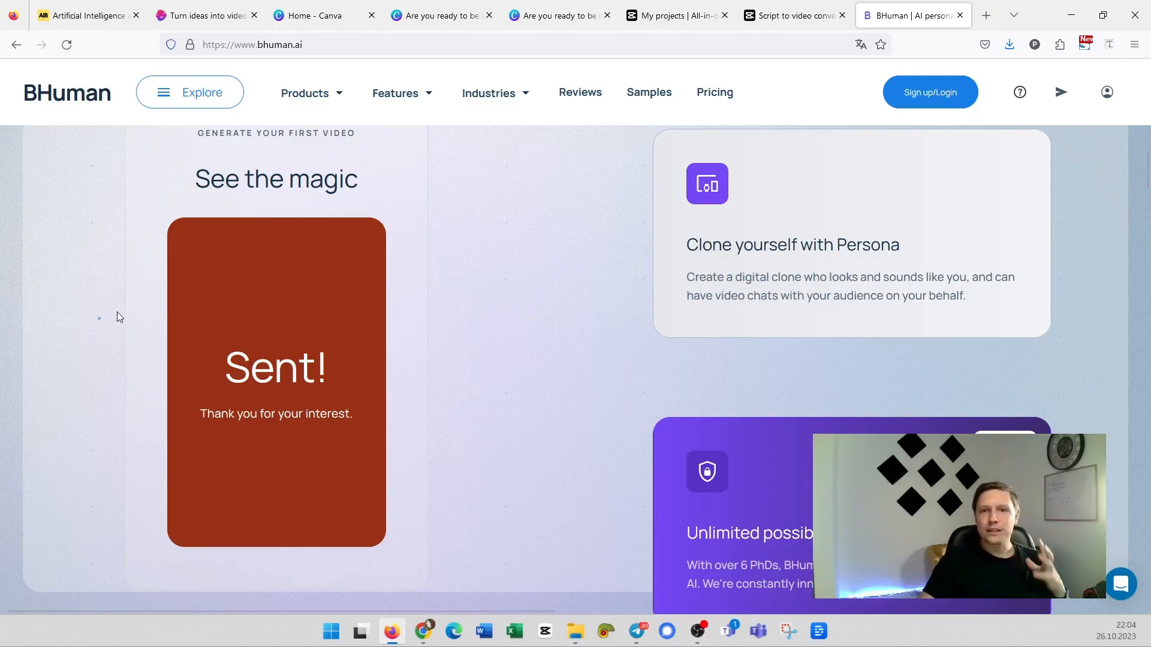
{"action": "left_click", "coordinate": [305, 92]}
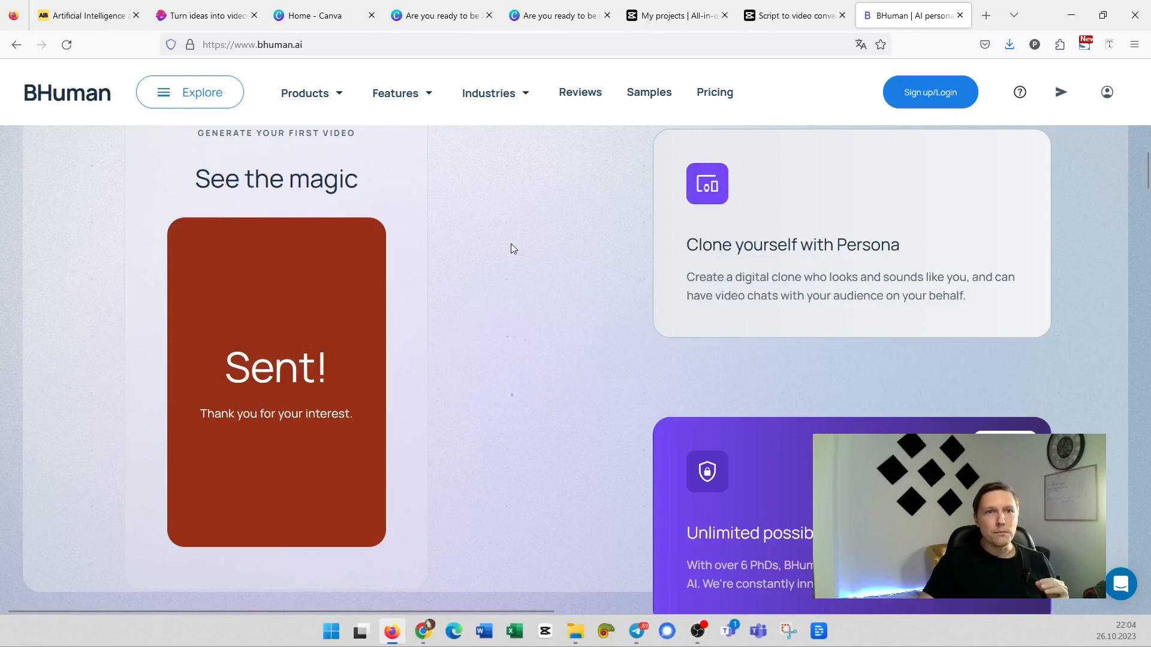
{"action": "mouse_move", "coordinate": [436, 132]}
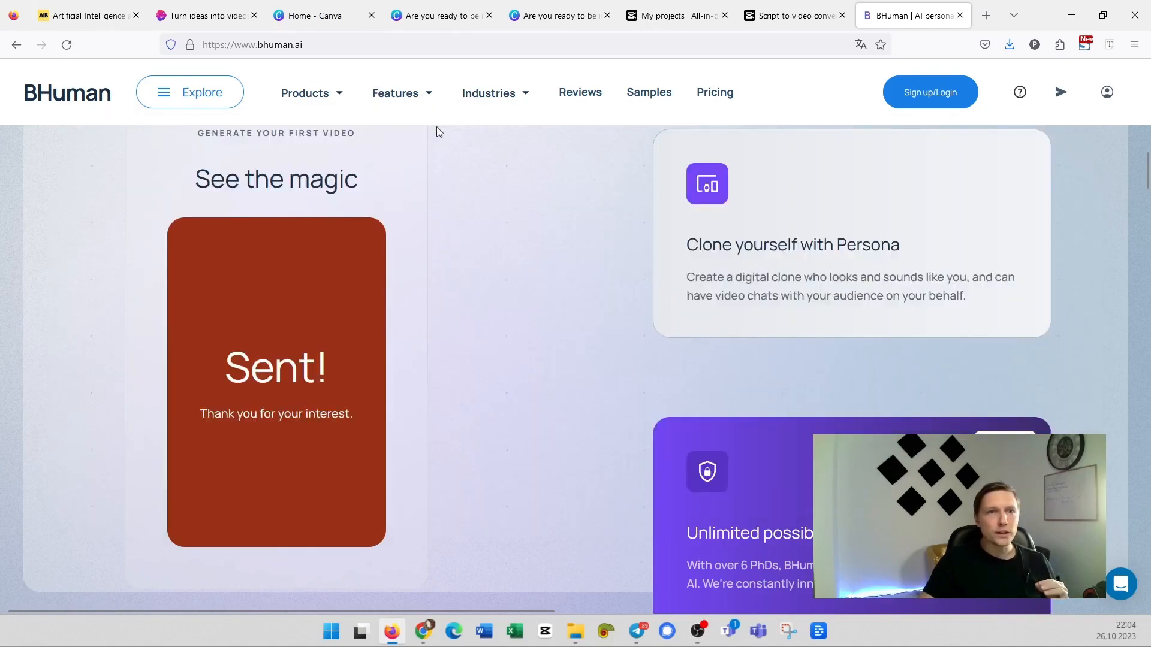
{"action": "left_click", "coordinate": [395, 93]}
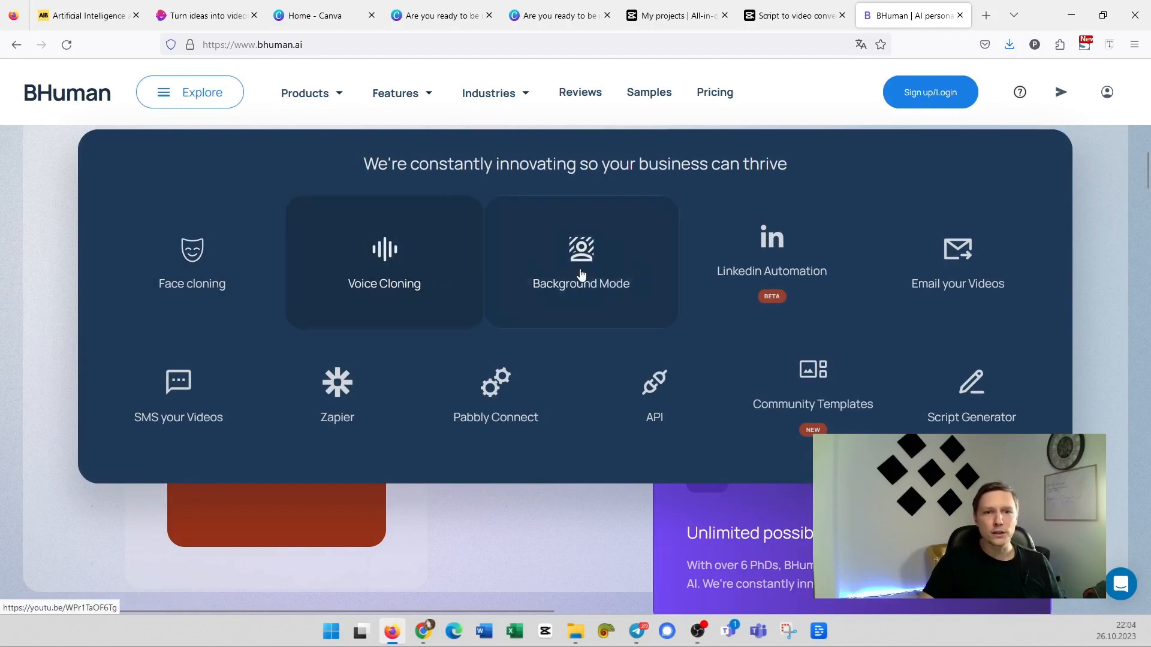
{"action": "mouse_move", "coordinate": [792, 256]}
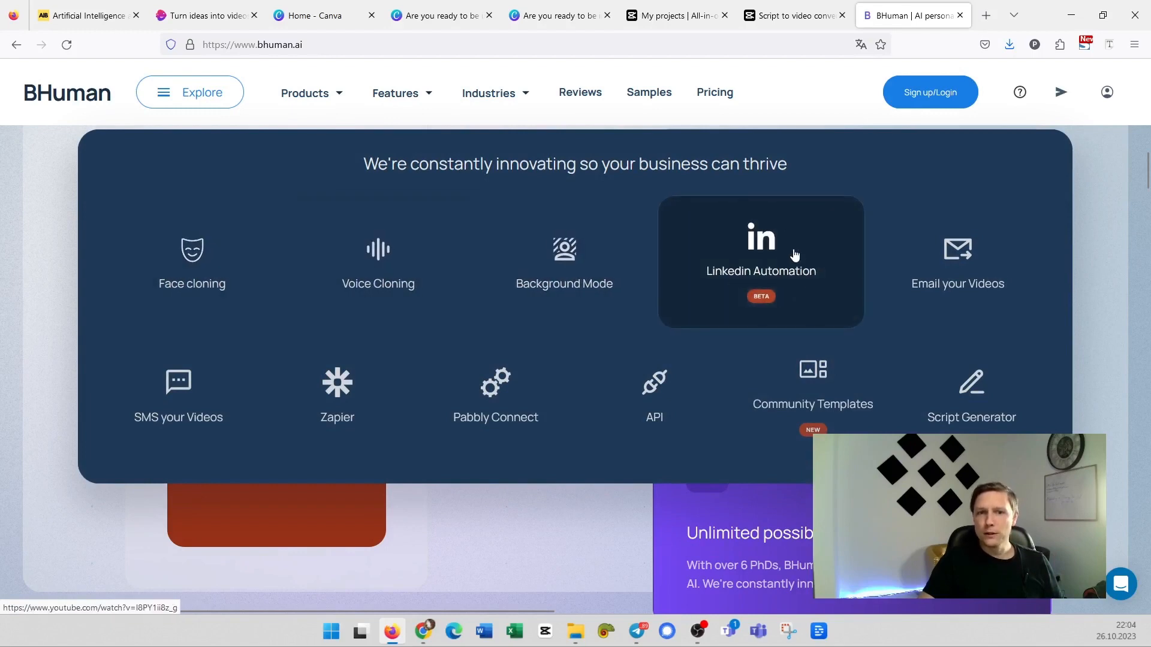
{"action": "mouse_move", "coordinate": [947, 253]}
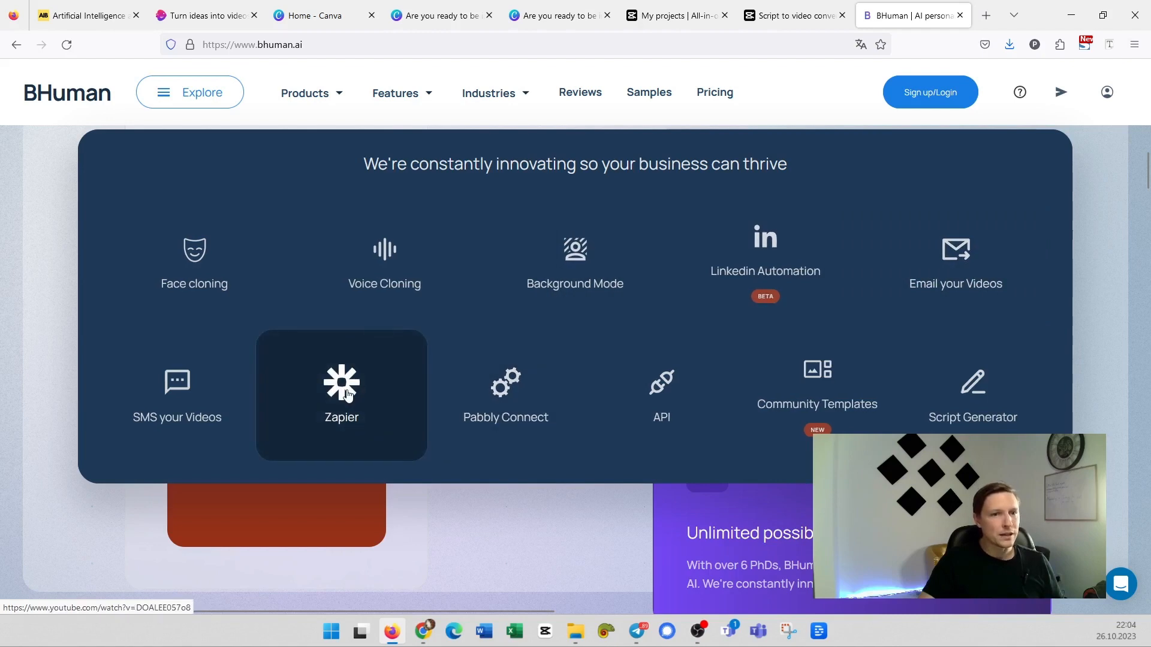
{"action": "mouse_move", "coordinate": [185, 397]}
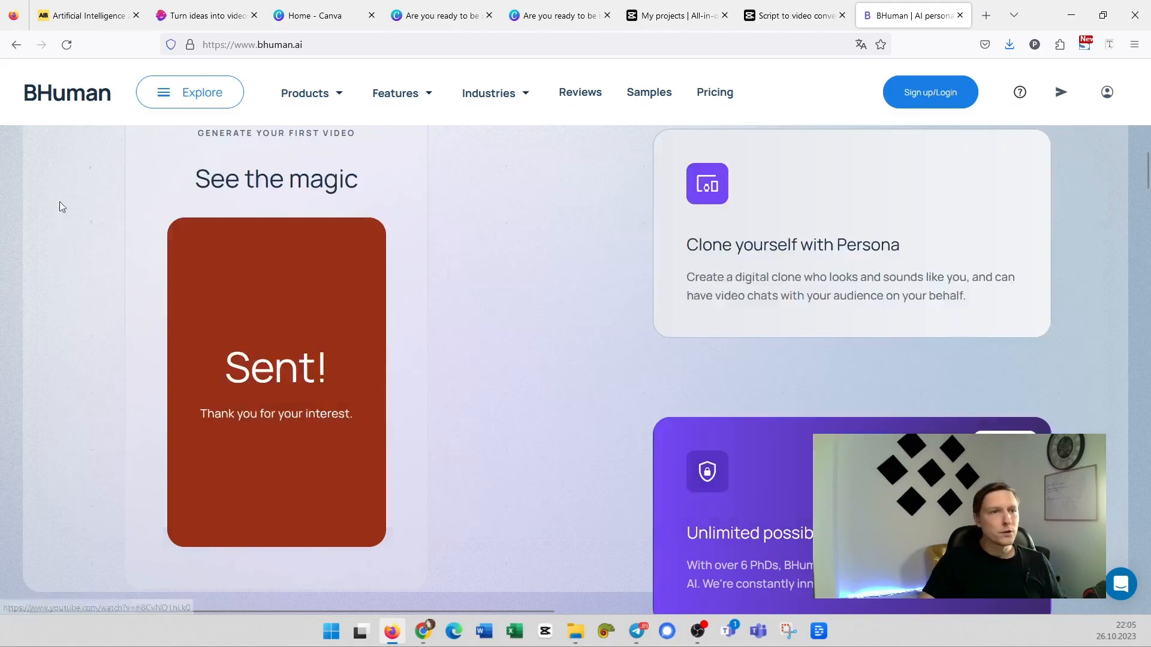
Step: Scroll around the BHuman homepage, then switch to the delivered video message tab
{"action": "scroll", "scroll_direction": "down", "scroll_amount": 3}
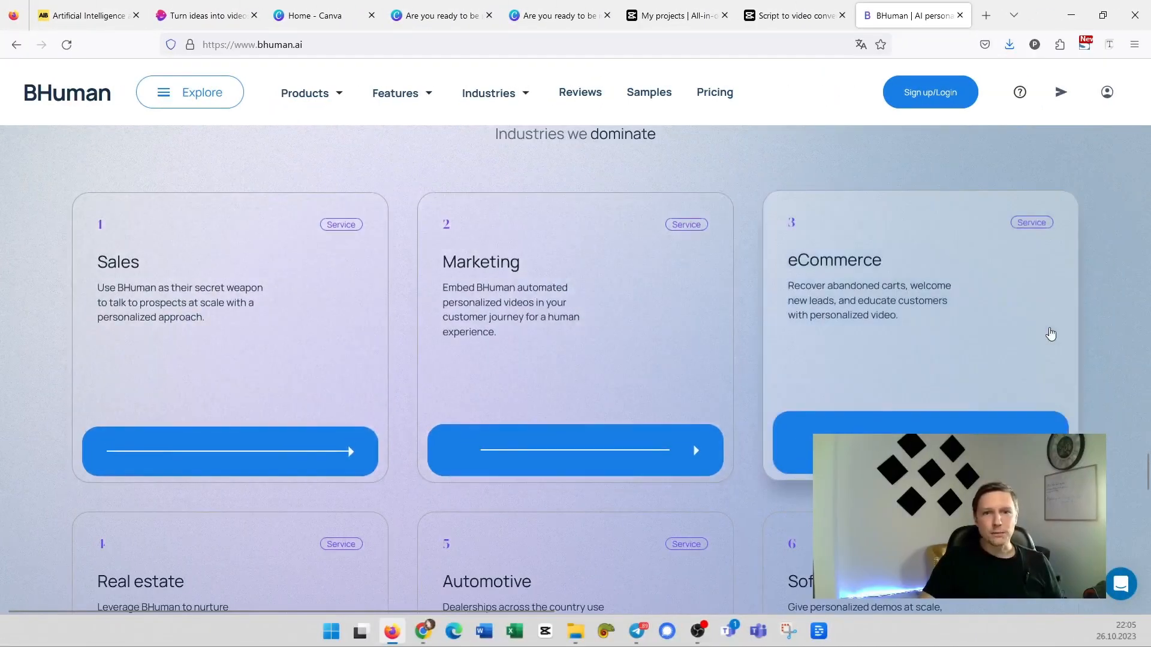
{"action": "scroll", "scroll_direction": "down", "scroll_amount": 3}
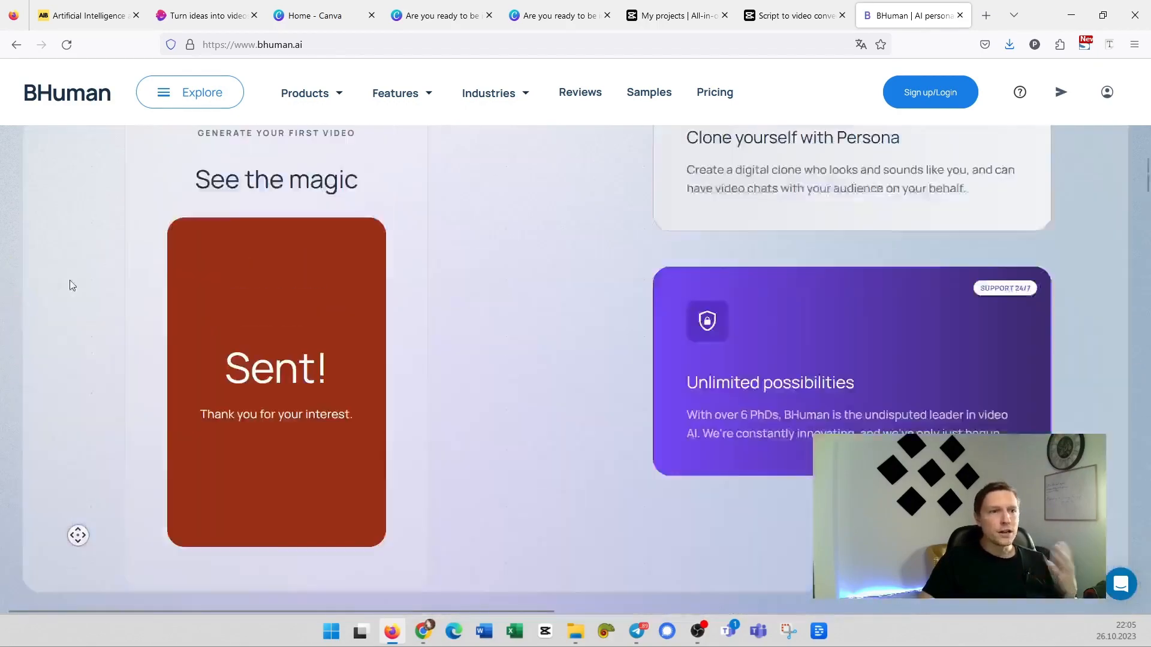
{"action": "scroll", "scroll_direction": "up", "scroll_amount": 3}
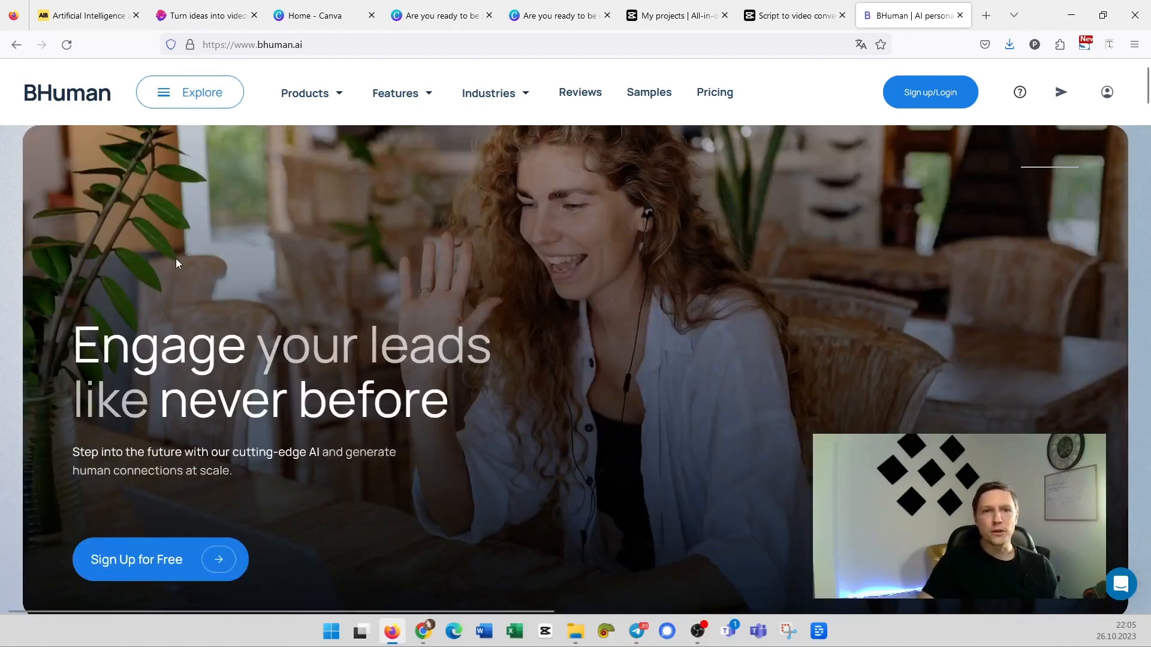
{"action": "left_click", "coordinate": [987, 15]}
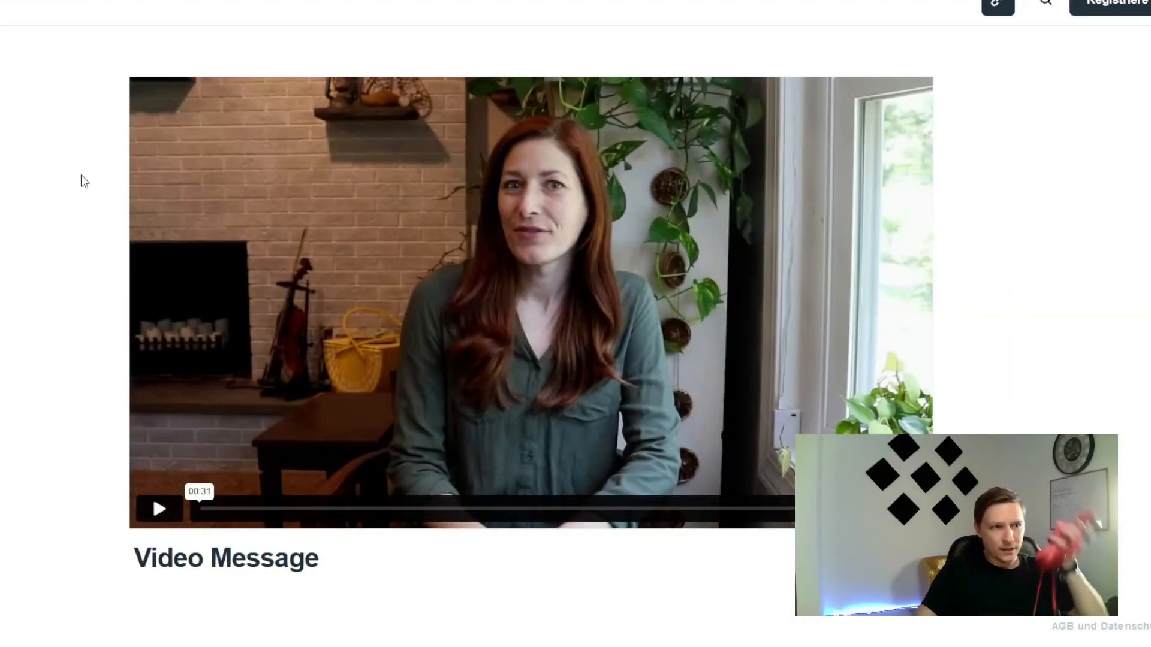
Step: Play the personalized BHuman video message in the Video Message player
{"action": "left_click", "coordinate": [159, 510]}
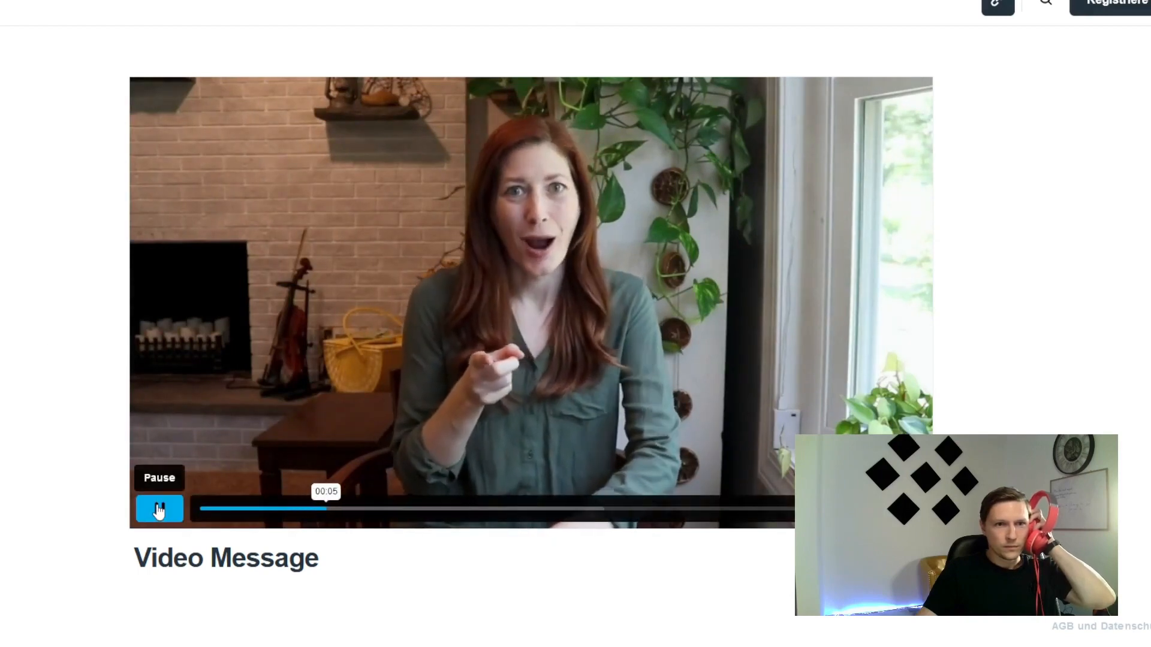